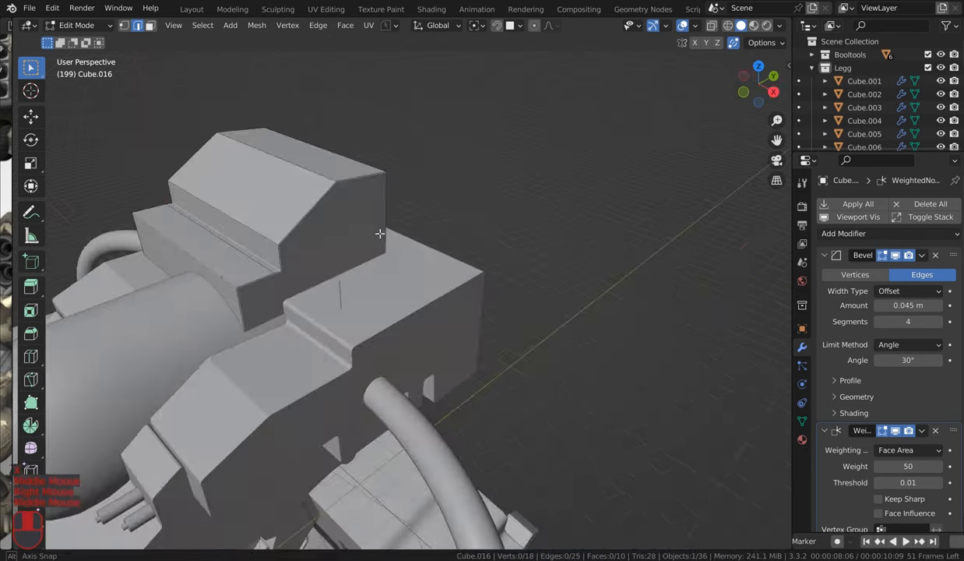
Step: In Top view, reset the top box's origin and scale it wider along X
{"action": "key", "text": "Tab"}
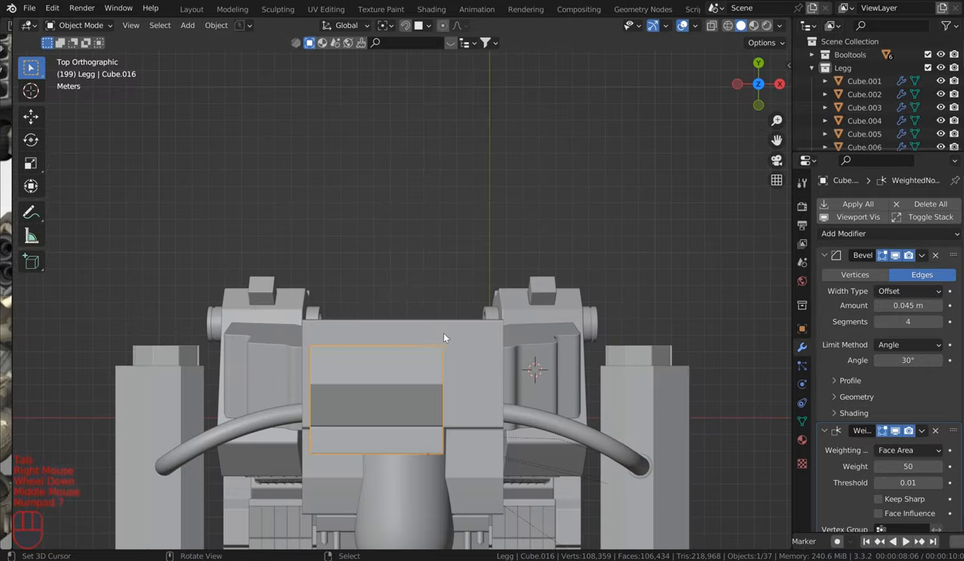
{"action": "key", "text": "s"}
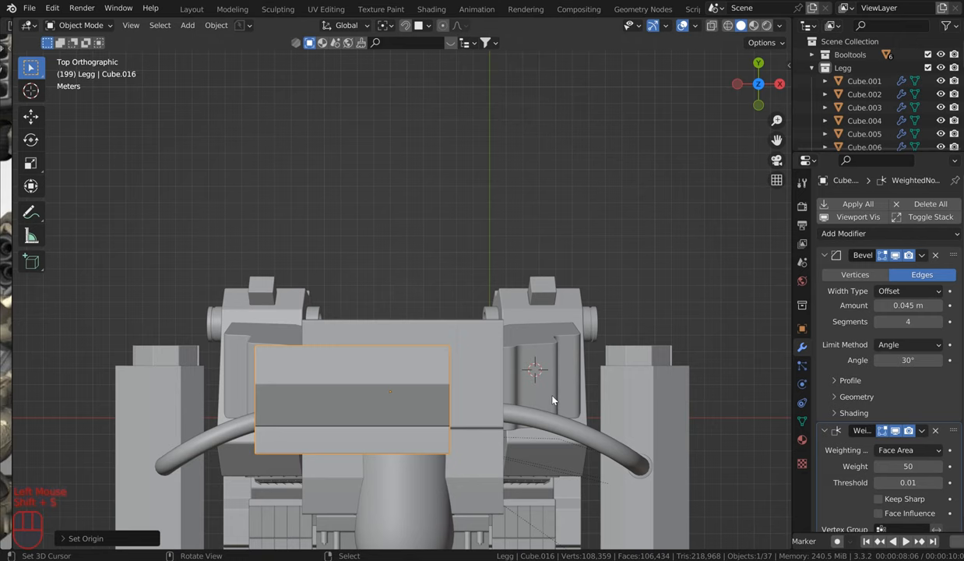
{"action": "key", "text": "s"}
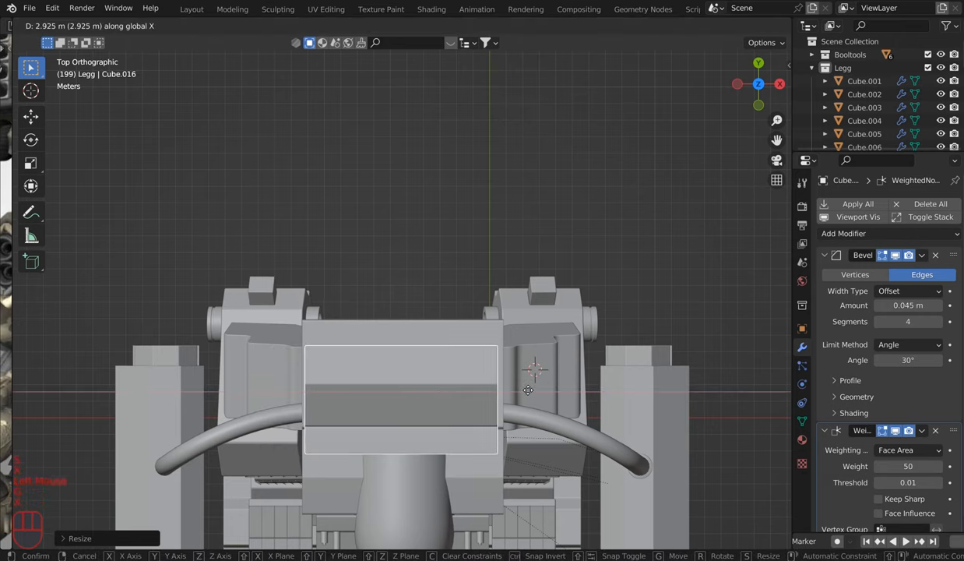
{"action": "key", "text": "g"}
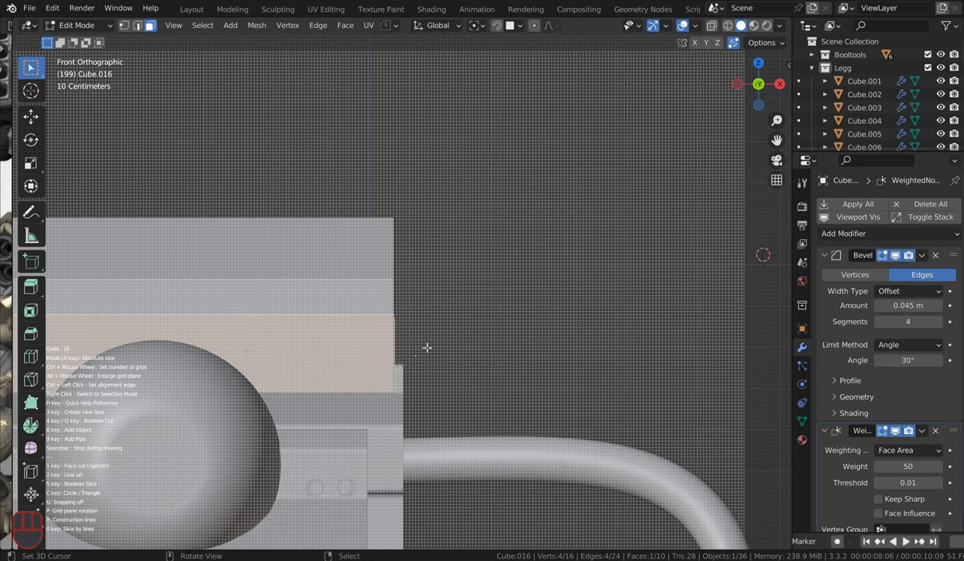
{"action": "mouse_move", "coordinate": [397, 220]}
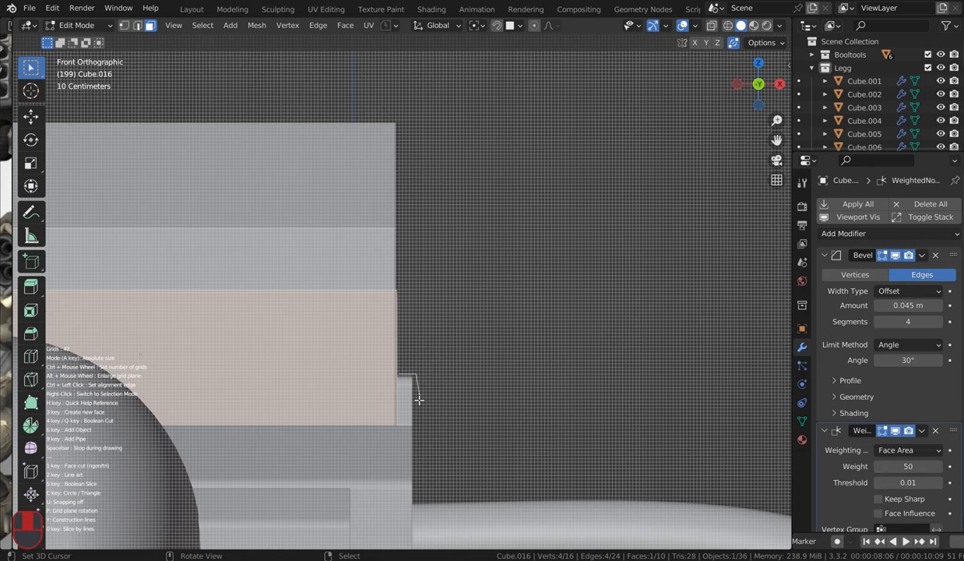
{"action": "mouse_move", "coordinate": [416, 445]}
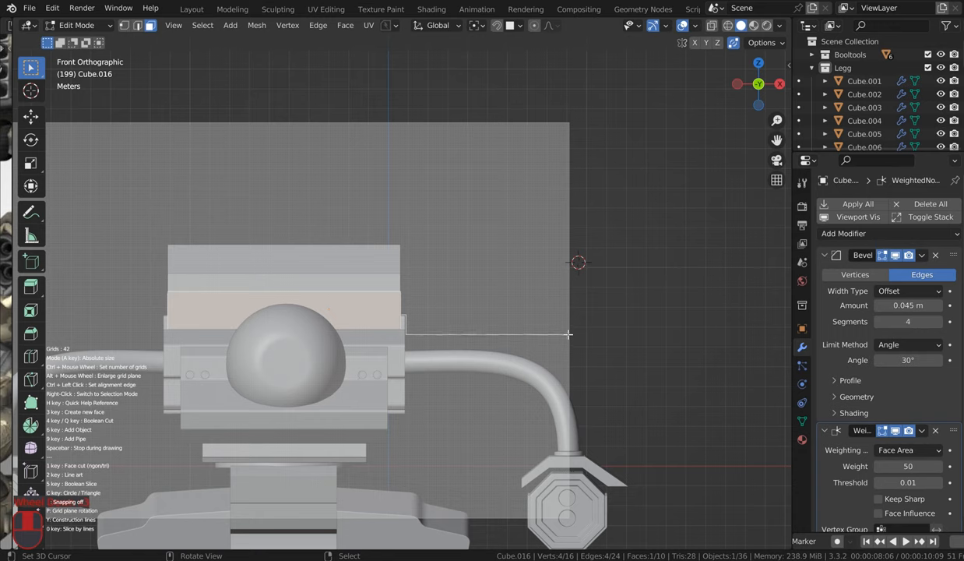
{"action": "mouse_move", "coordinate": [568, 187]}
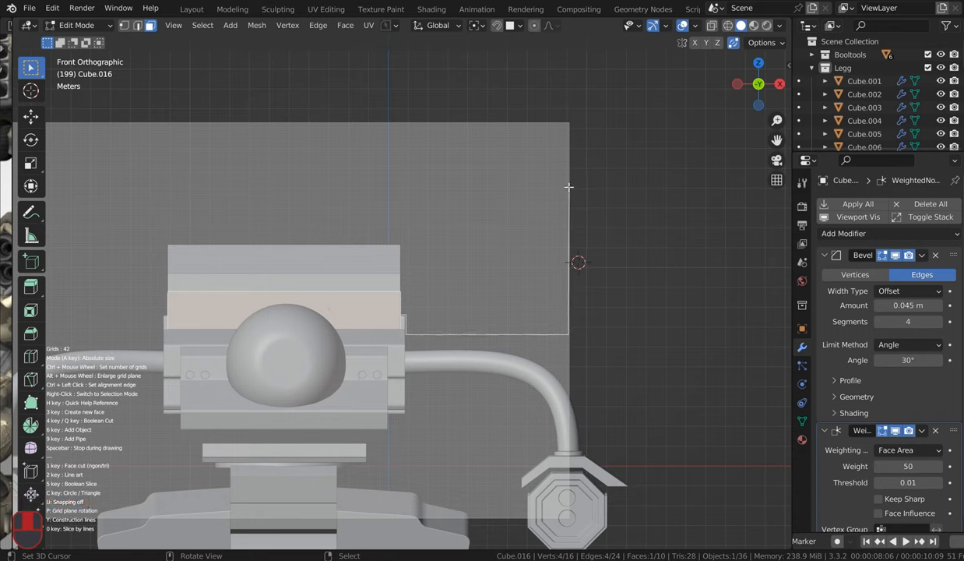
{"action": "mouse_move", "coordinate": [568, 223]}
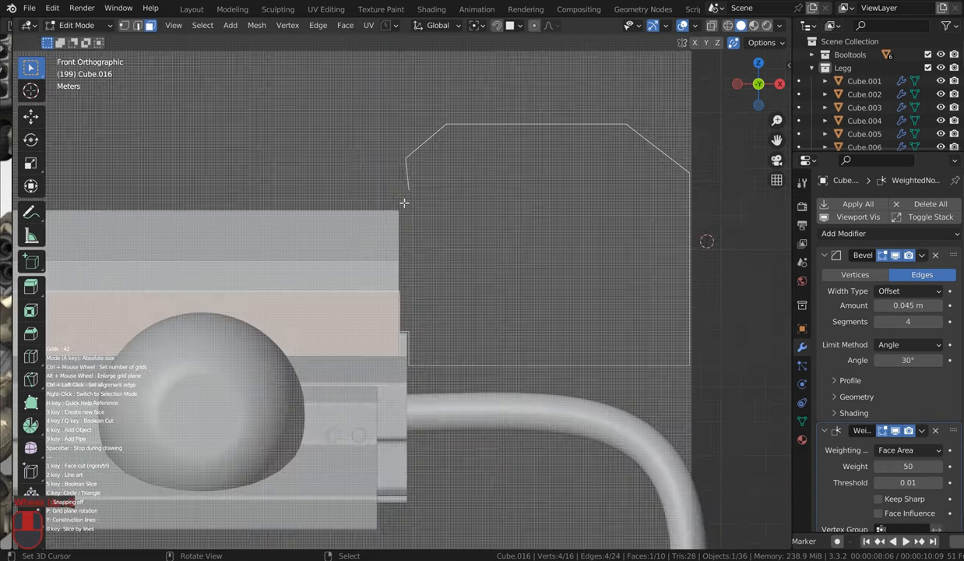
Step: Draw a chamfered-corner outline beside the mech's upper block using Grid Modeler in Front view
{"action": "scroll", "scroll_direction": "up", "scroll_amount": 3}
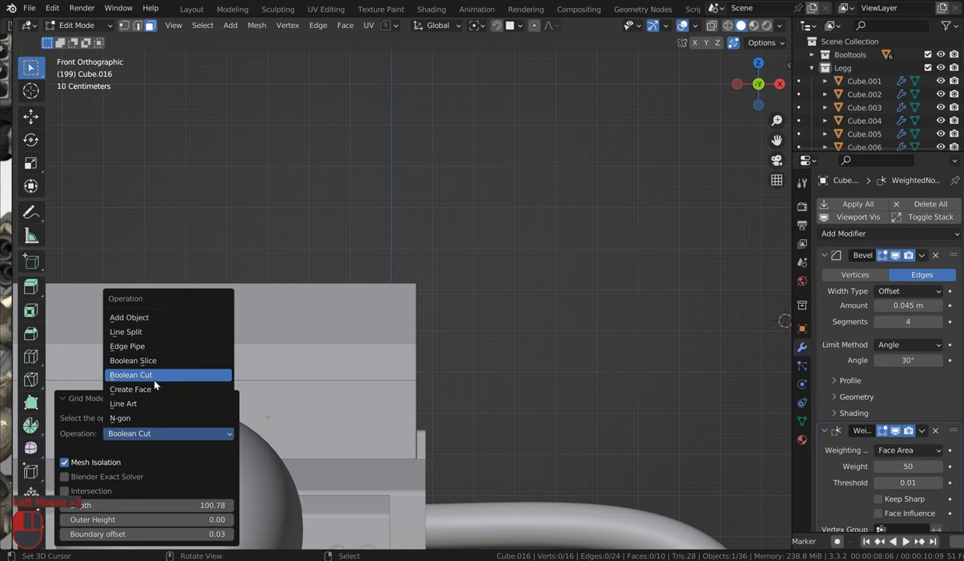
Step: Turn the outline into a solid with Add Object and add a Mirror modifier
{"action": "left_click", "coordinate": [131, 389]}
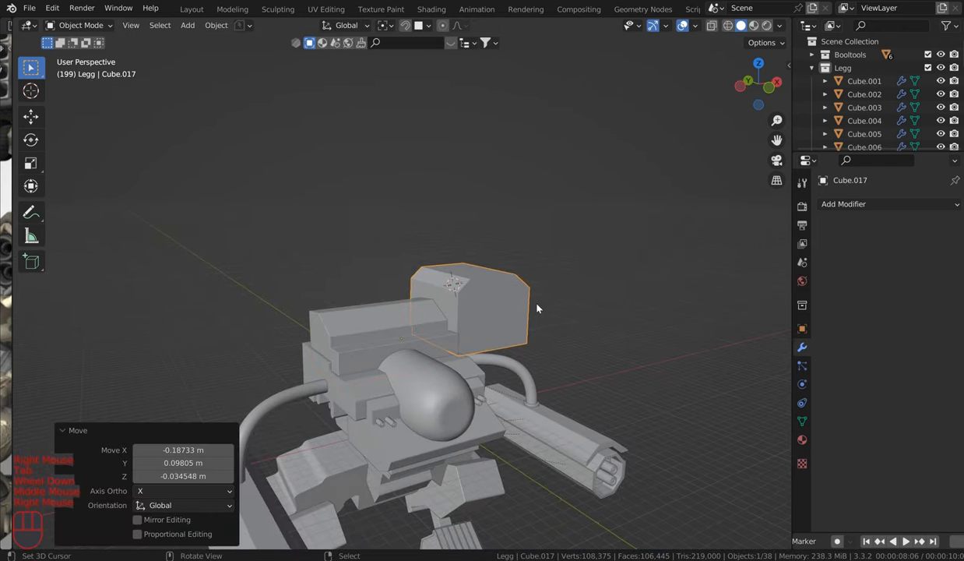
{"action": "left_click", "coordinate": [888, 203]}
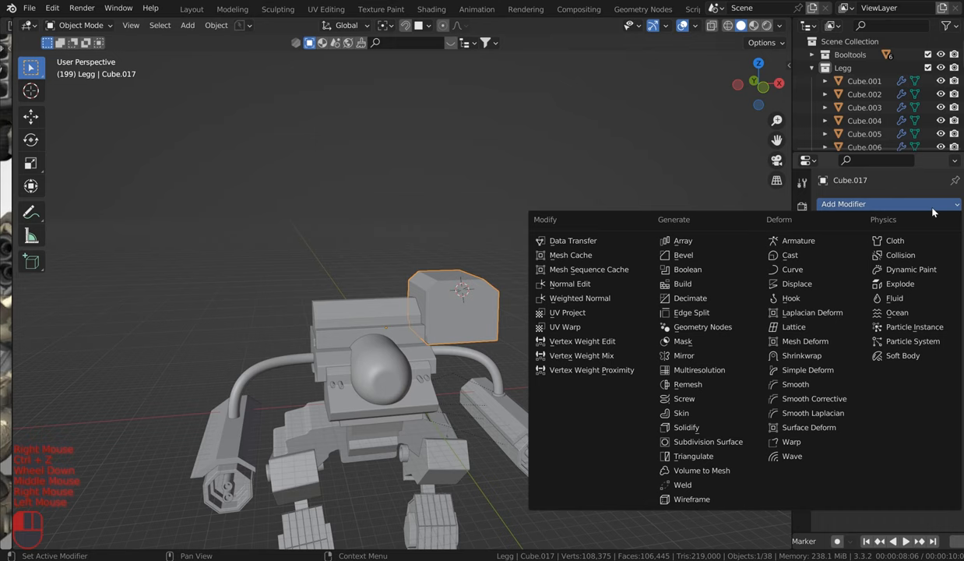
{"action": "mouse_move", "coordinate": [688, 384]}
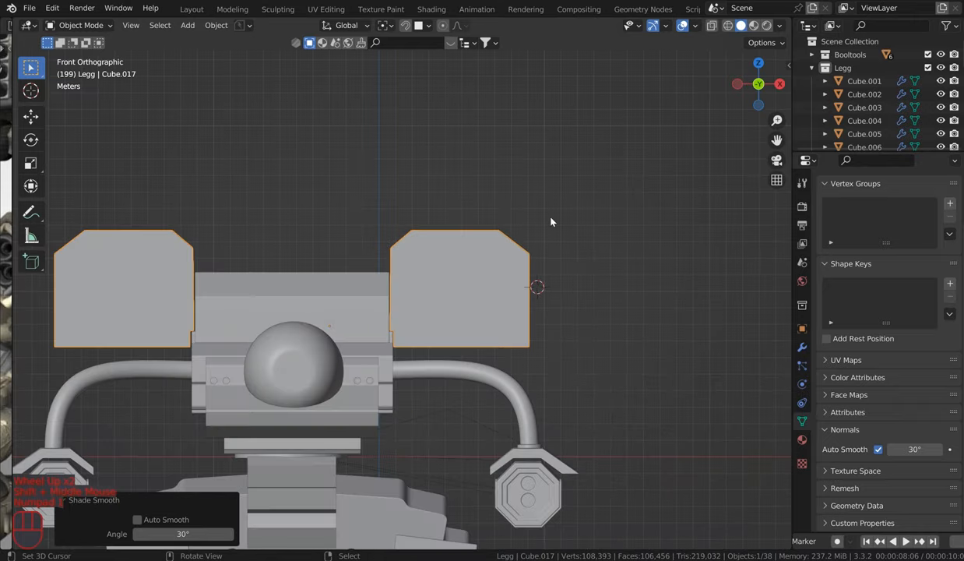
Step: In Edit Mode, draw and array circles with Grid Modeler as boolean-cut rocket holes
{"action": "key", "text": "Tab"}
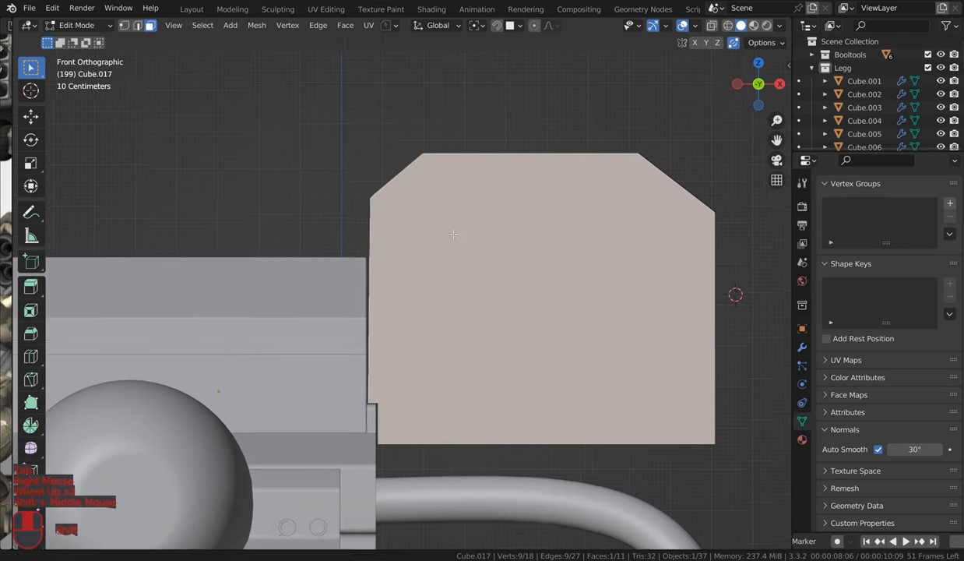
{"action": "key", "text": "q"}
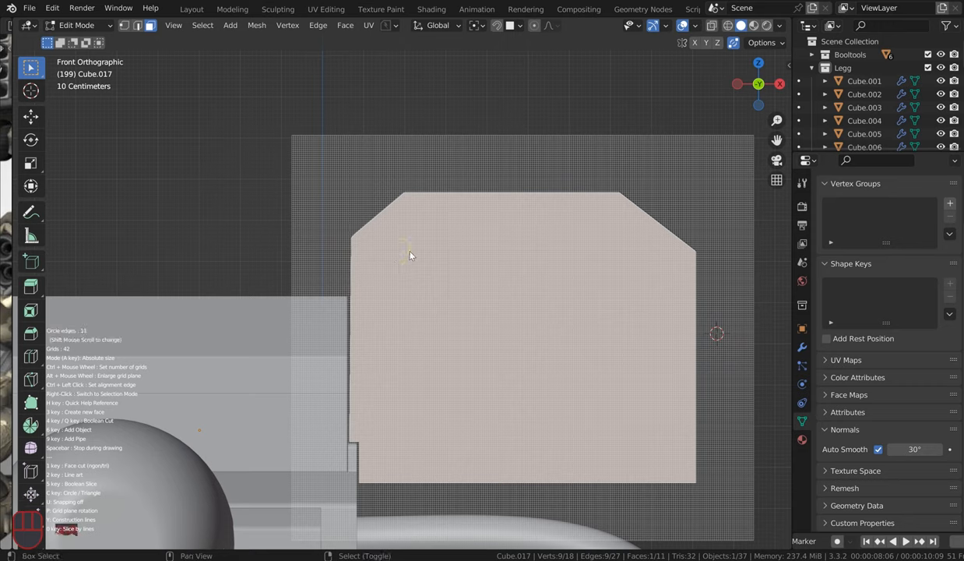
{"action": "scroll", "scroll_direction": "up", "scroll_amount": 3}
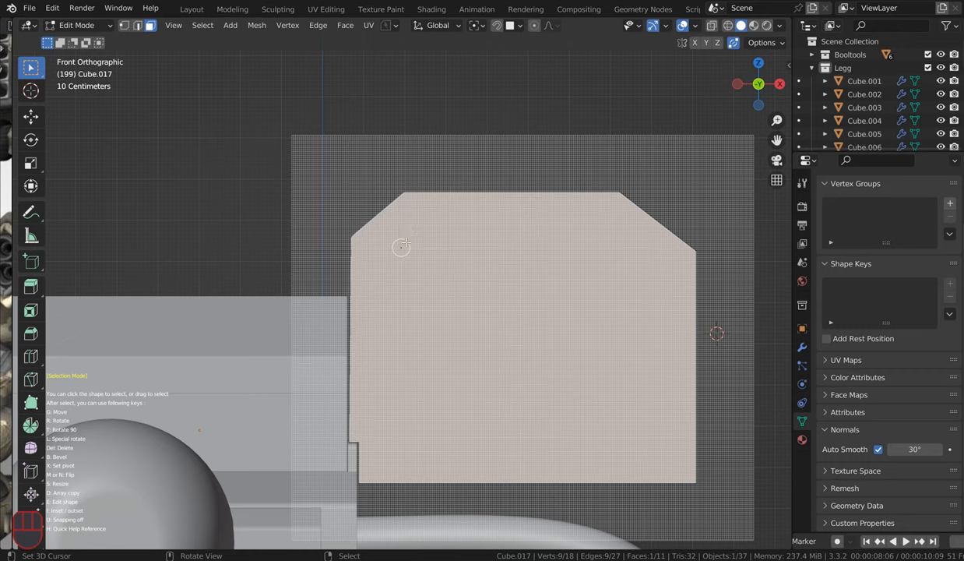
{"action": "mouse_move", "coordinate": [401, 248]}
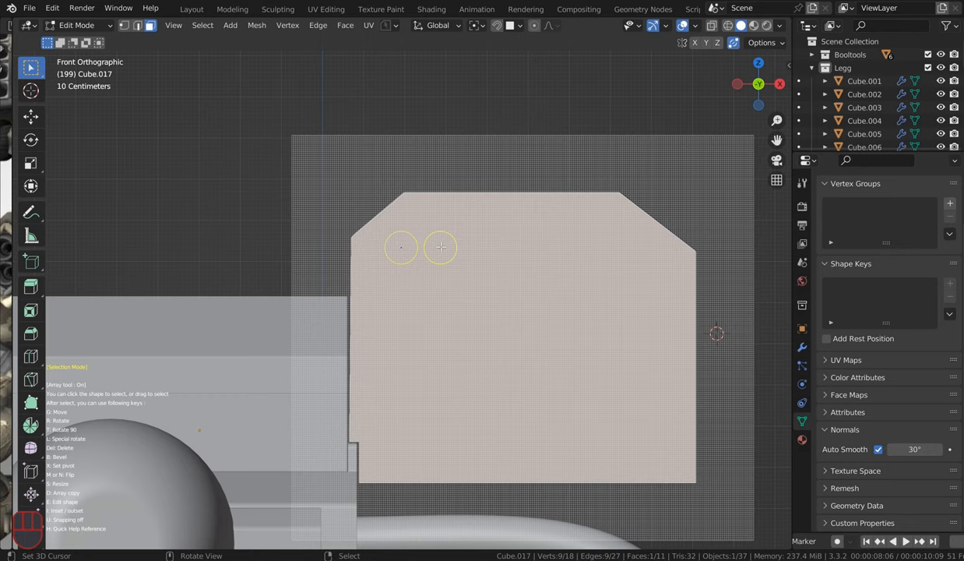
{"action": "mouse_move", "coordinate": [619, 247]}
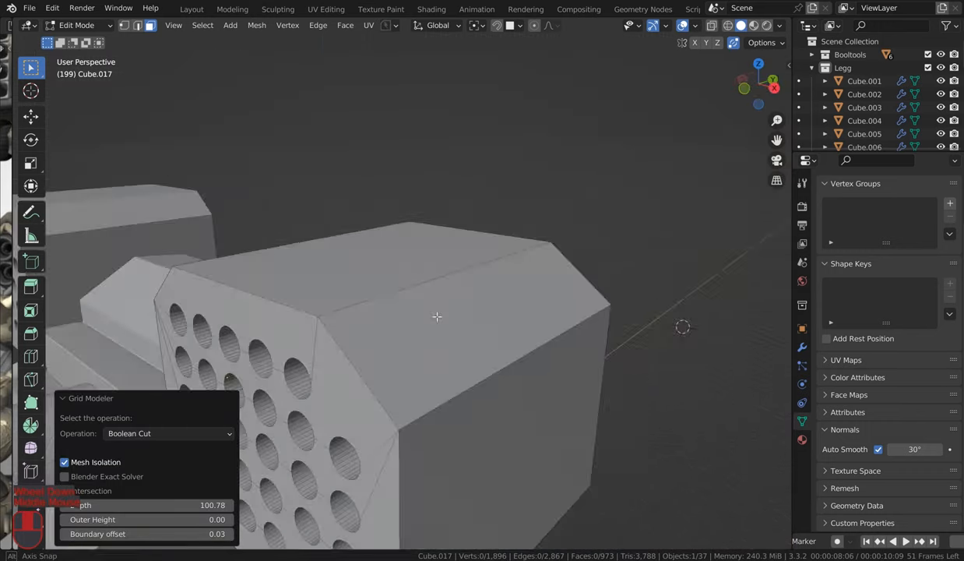
Step: Select one hole wall and all similar faces, then separate them into a new object
{"action": "left_click_drag", "start_coordinate": [436, 316], "coordinate": [511, 285]}
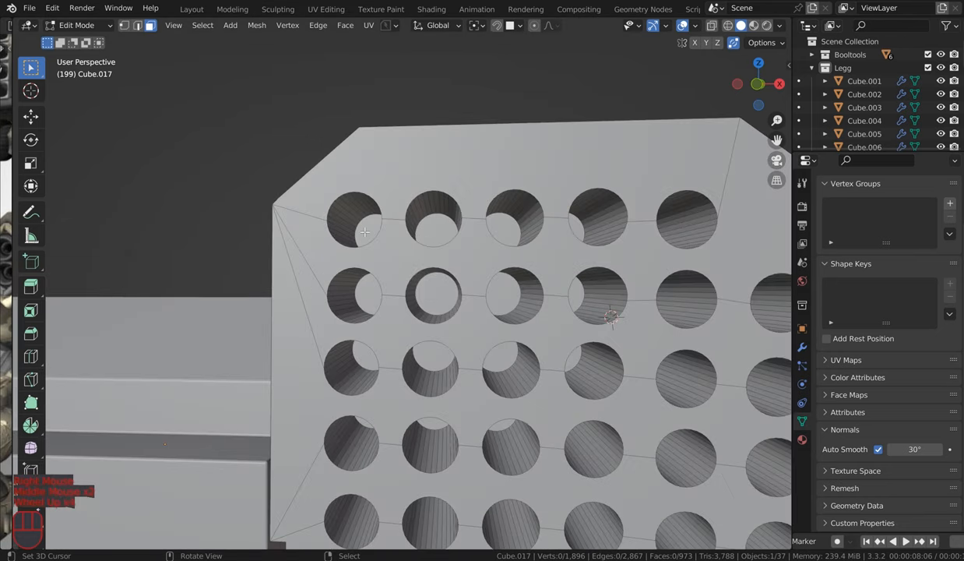
{"action": "left_click", "coordinate": [202, 25]}
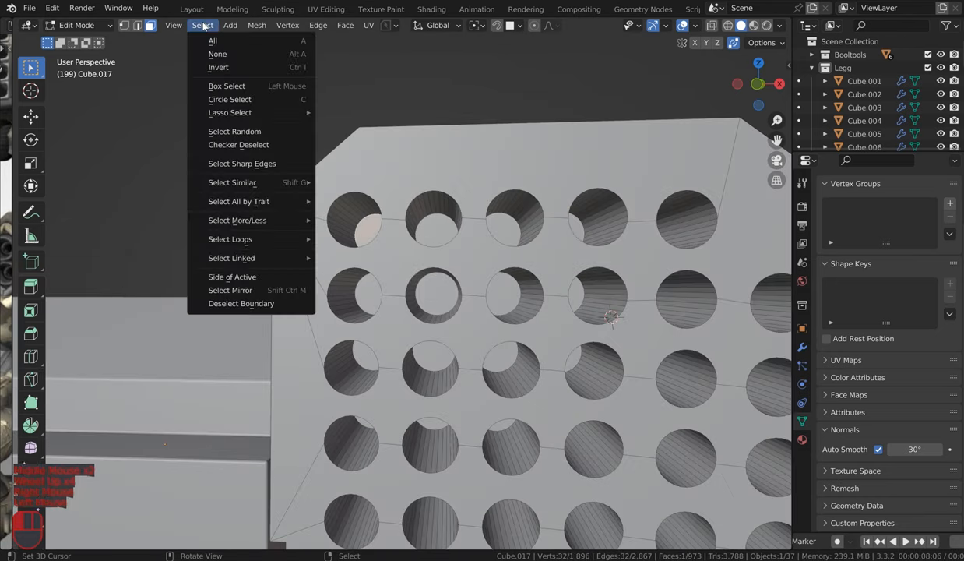
{"action": "mouse_move", "coordinate": [232, 181]}
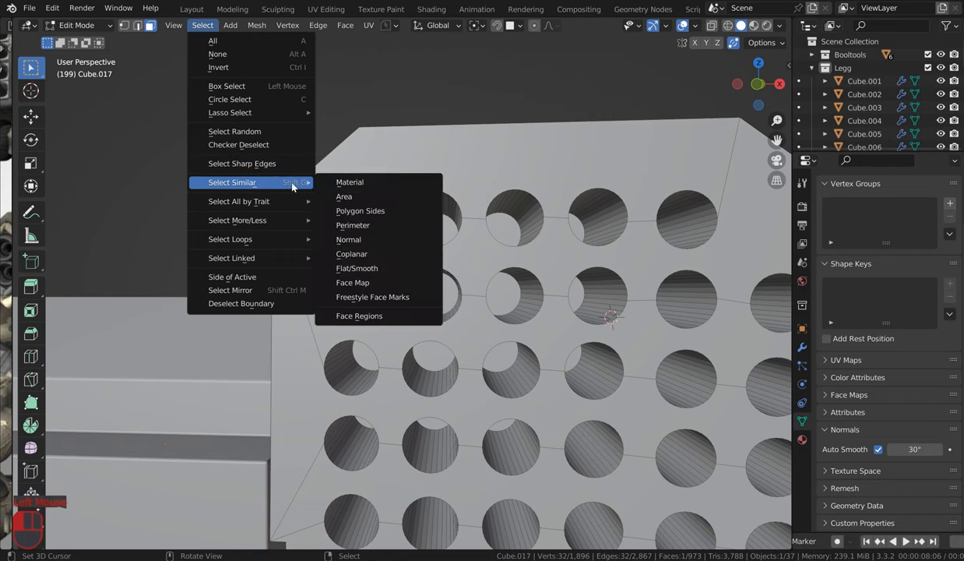
{"action": "left_click", "coordinate": [343, 196]}
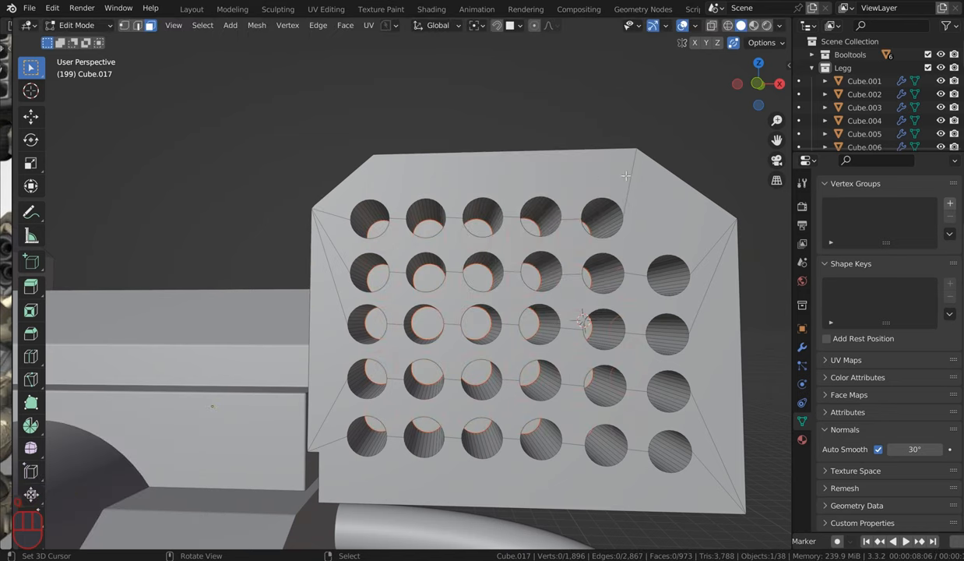
{"action": "key", "text": "Tab"}
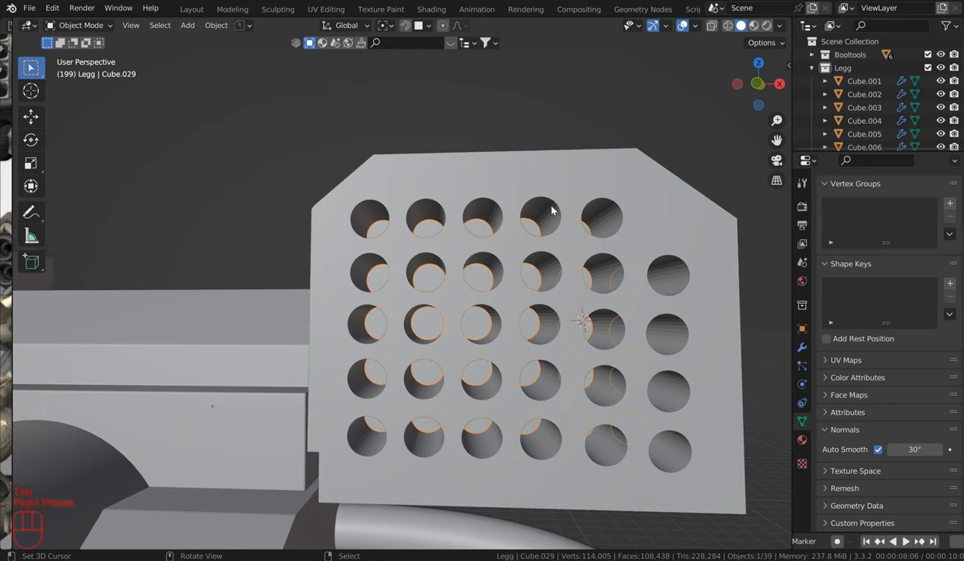
Step: Move the rocket faces along Y into the holes, inset them, and extrude the ends outward
{"action": "key", "text": "Tab"}
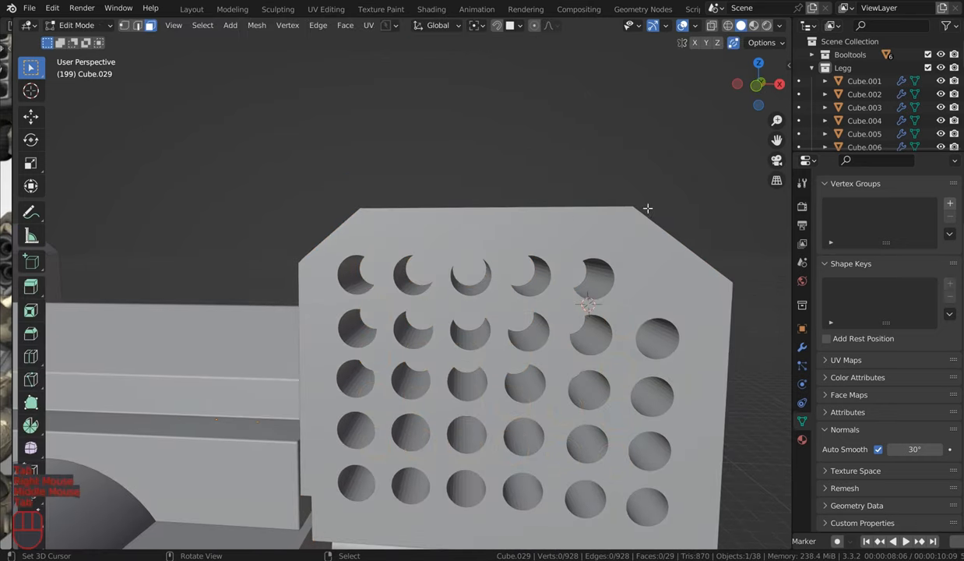
{"action": "left_click", "coordinate": [473, 272]}
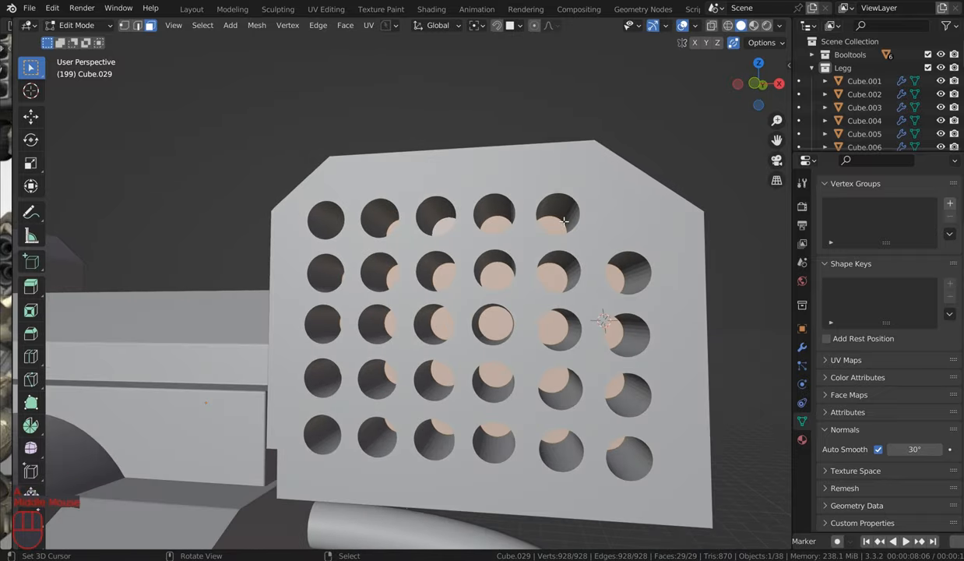
{"action": "key", "text": "g"}
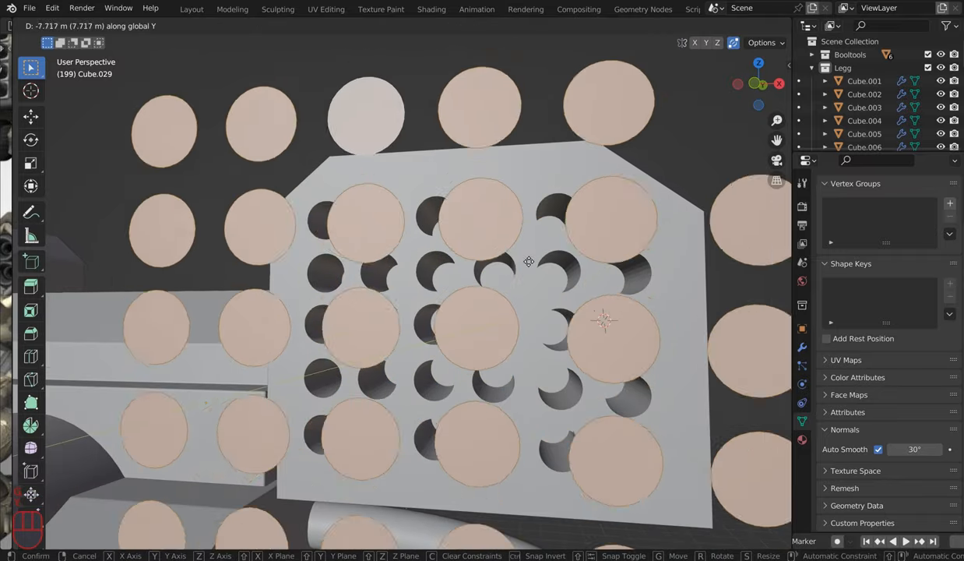
{"action": "mouse_move", "coordinate": [553, 205]}
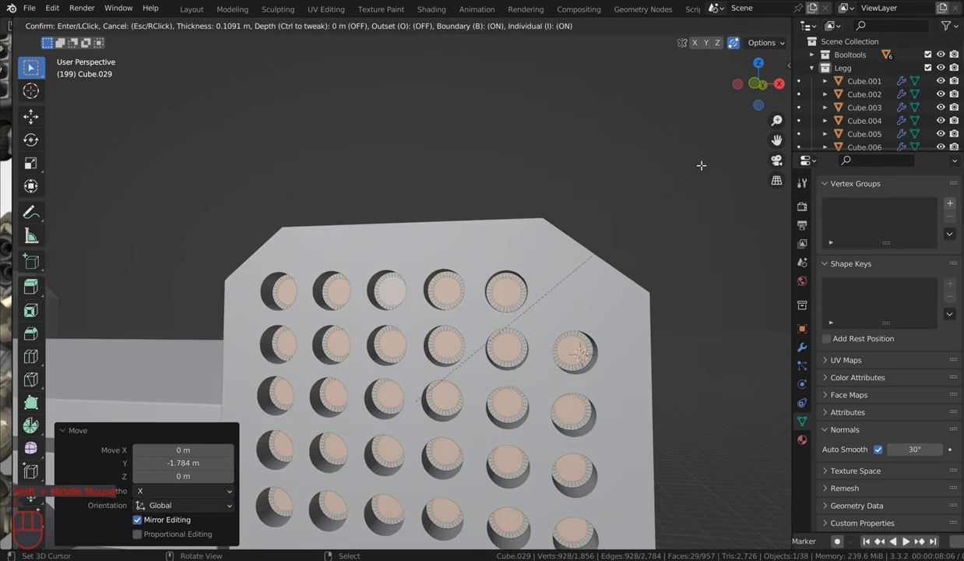
{"action": "mouse_move", "coordinate": [704, 162]}
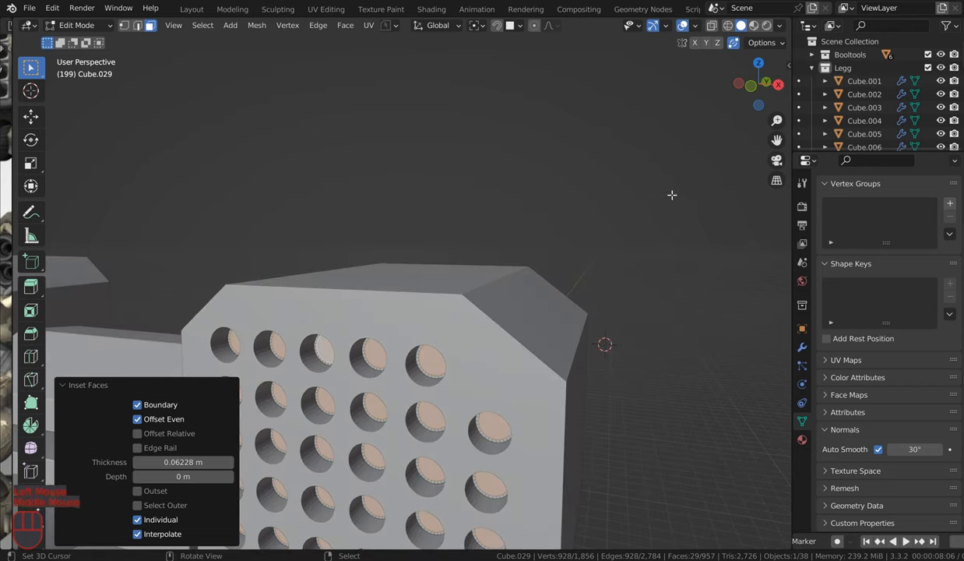
{"action": "key", "text": "g"}
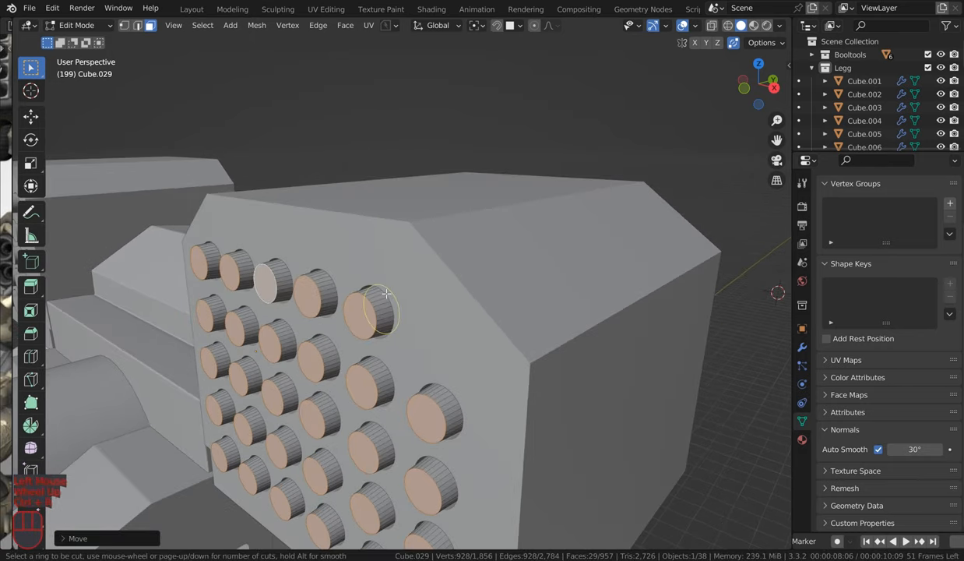
Step: Bevel the rocket tip edges with 7 segments into domes, then return to Object Mode
{"action": "scroll", "scroll_direction": "up", "scroll_amount": 3}
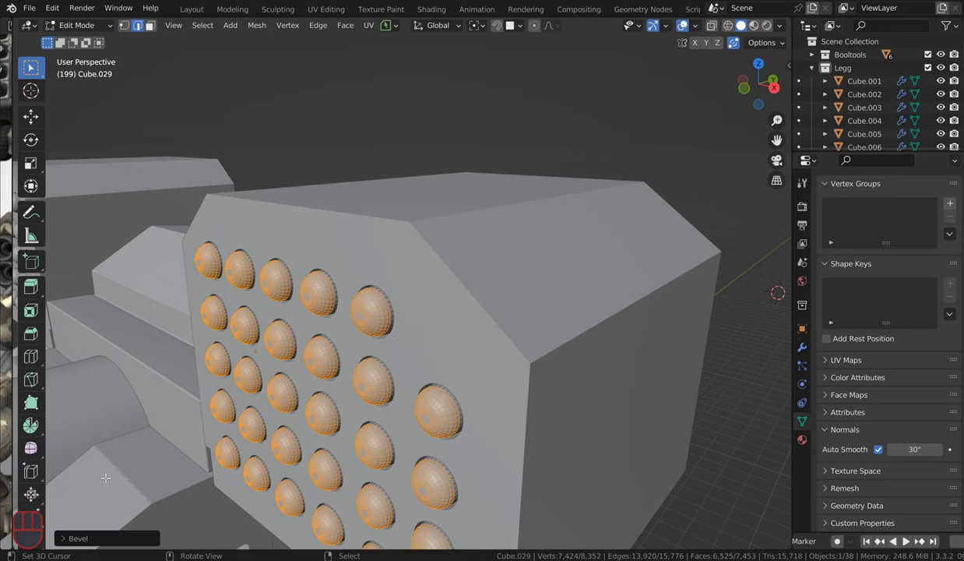
{"action": "left_click", "coordinate": [78, 538]}
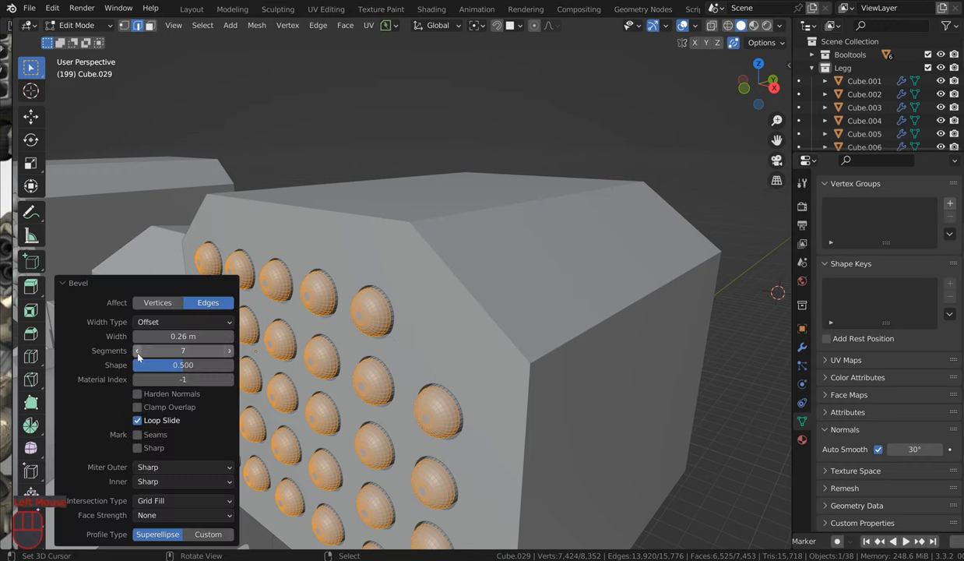
{"action": "left_click", "coordinate": [139, 350]}
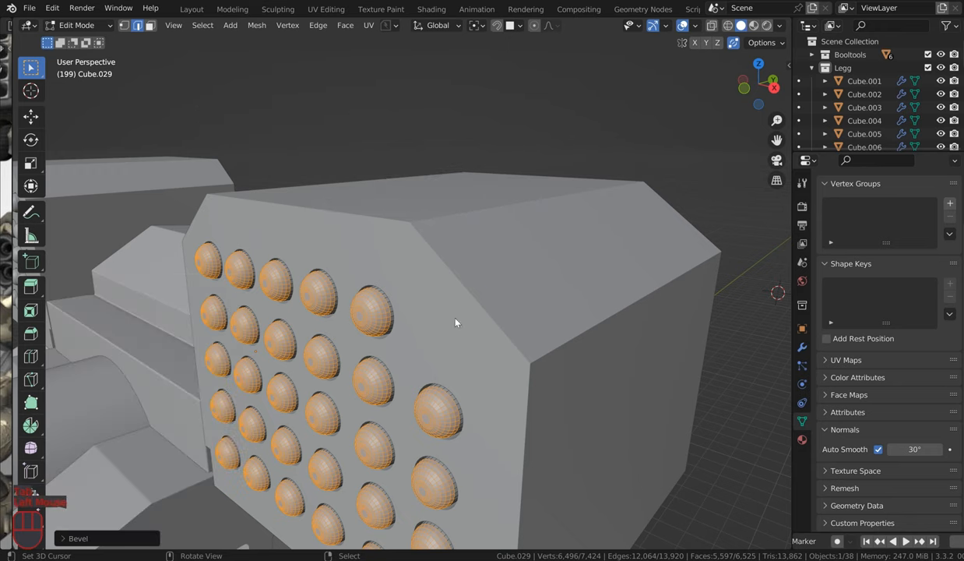
{"action": "key", "text": "Tab"}
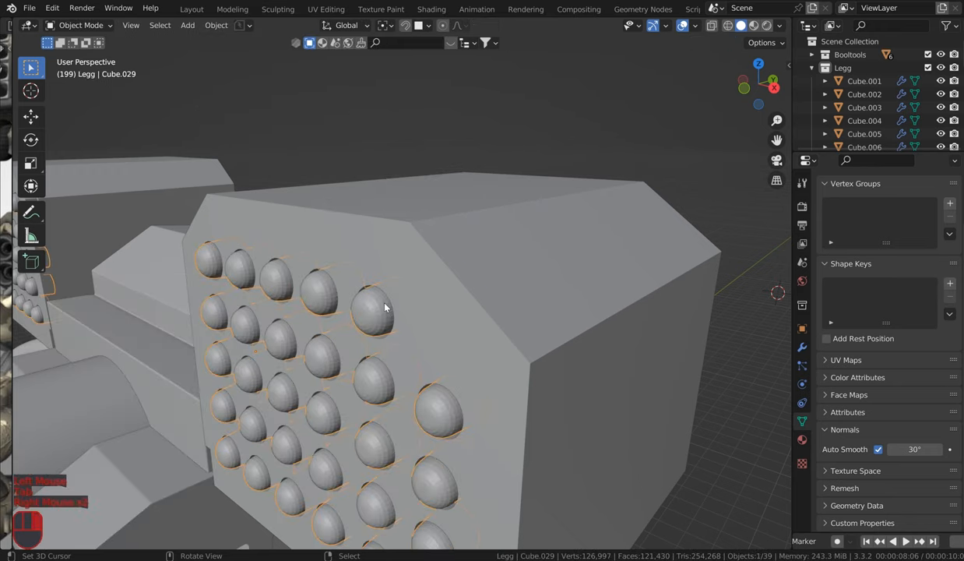
{"action": "key", "text": "q"}
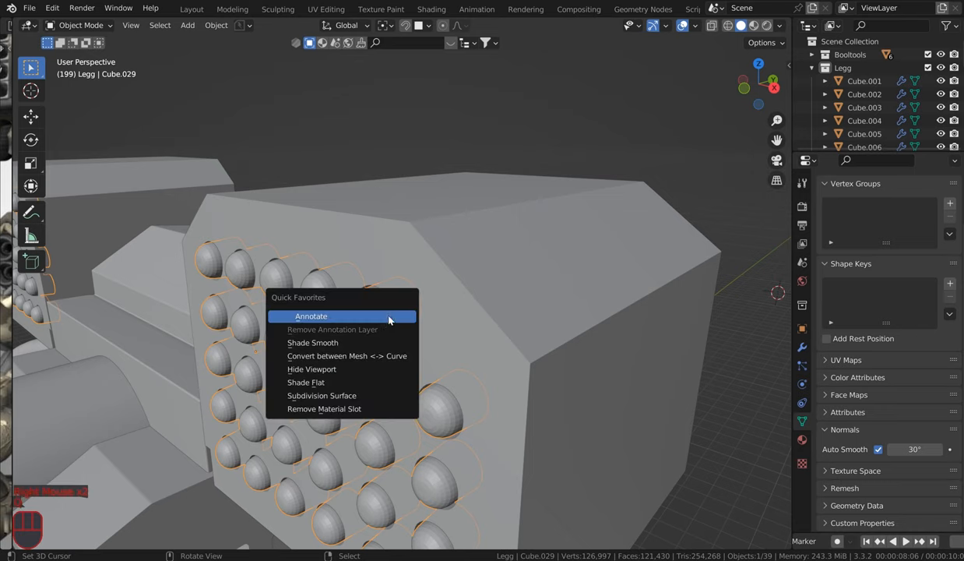
Step: Shade the rockets smooth with Auto Smooth on, and copy modifiers onto the other box
{"action": "left_click", "coordinate": [312, 343]}
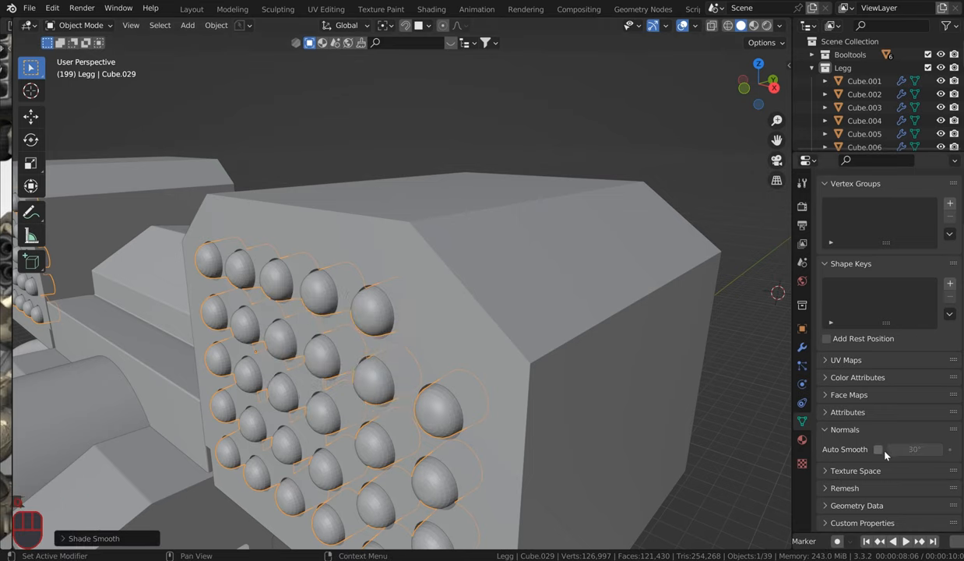
{"action": "left_click", "coordinate": [879, 449]}
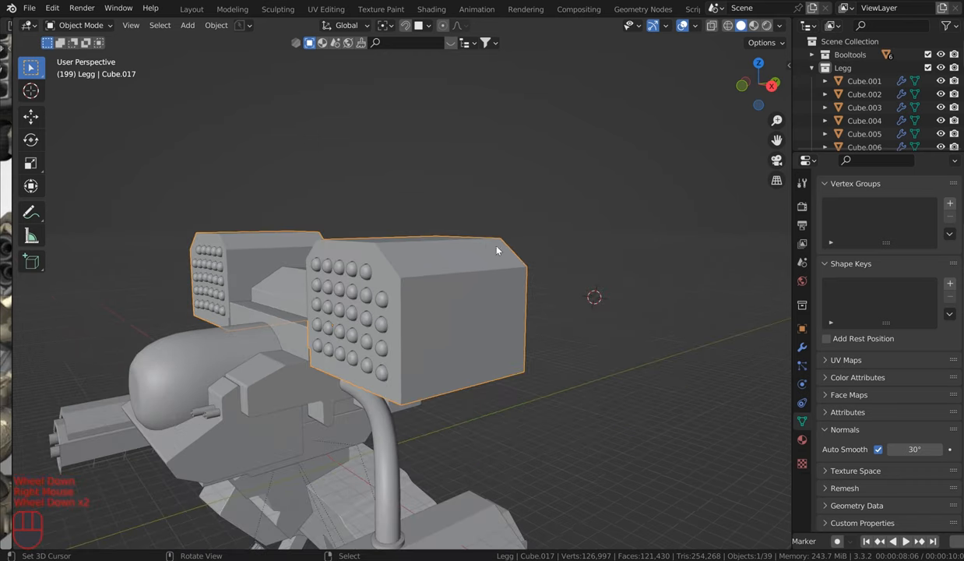
{"action": "scroll", "scroll_direction": "down", "scroll_amount": 3}
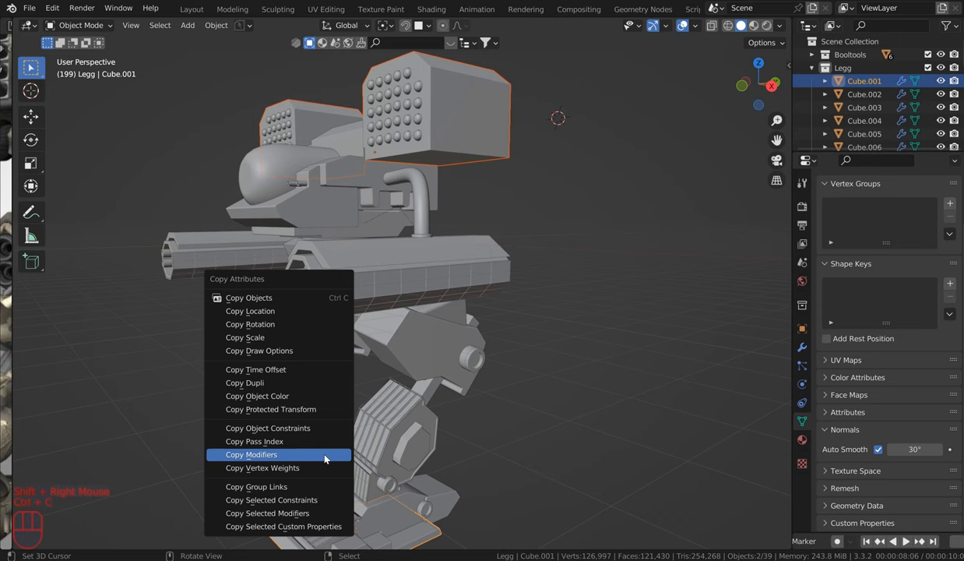
{"action": "left_click", "coordinate": [251, 454]}
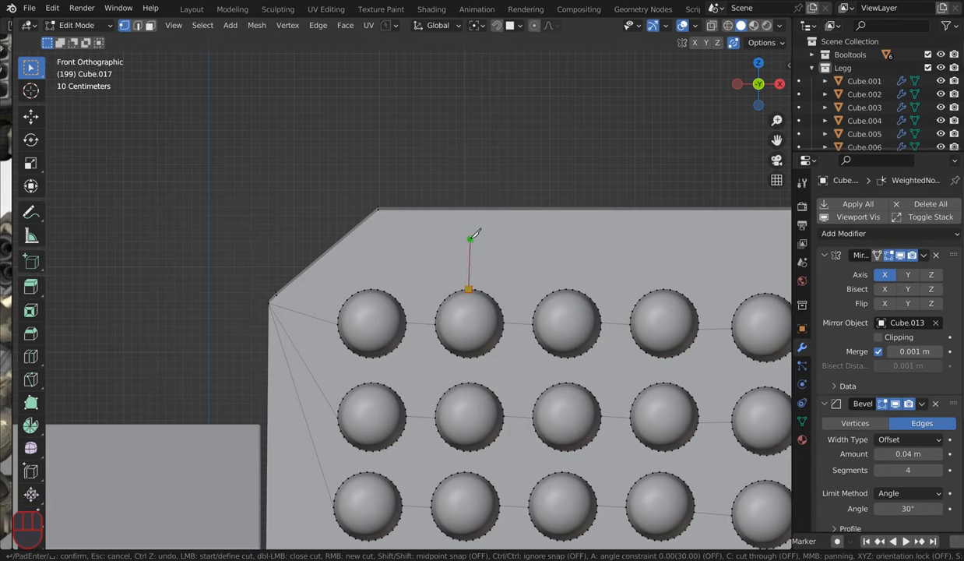
{"action": "mouse_move", "coordinate": [470, 209]}
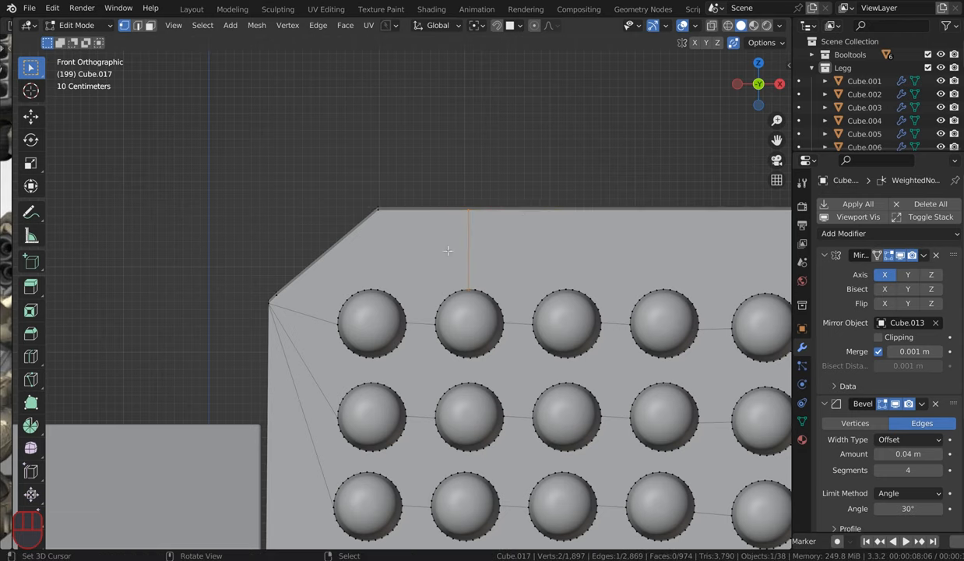
{"action": "mouse_move", "coordinate": [473, 344]}
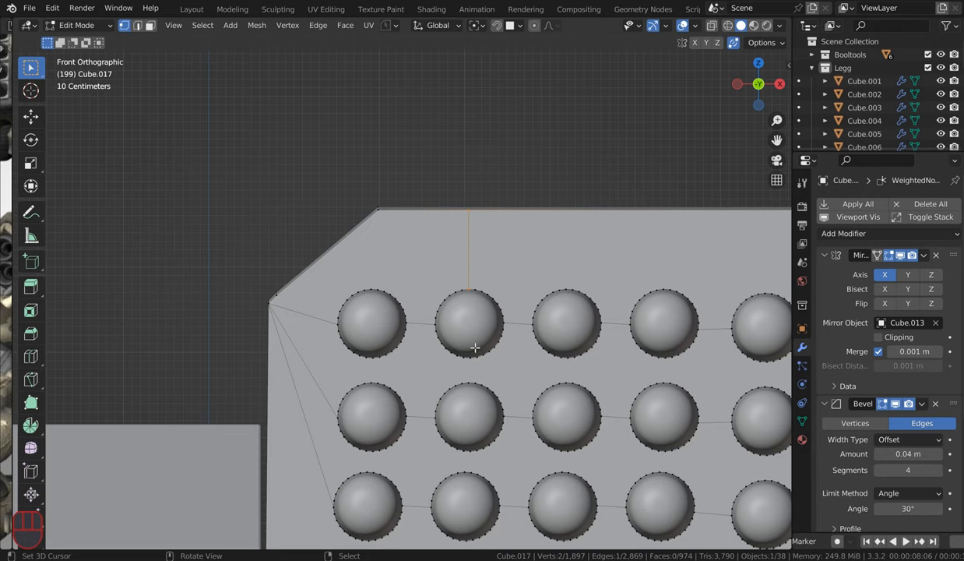
{"action": "mouse_move", "coordinate": [493, 371]}
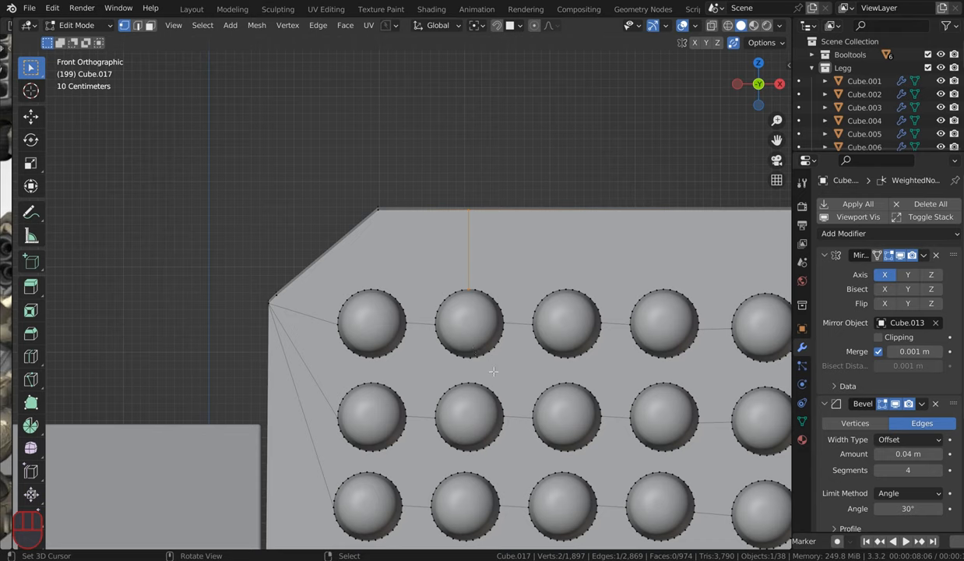
Step: Knife-cut edges from the box's upper corner vertex to the neighbouring and middle rocket domes
{"action": "key", "text": "k"}
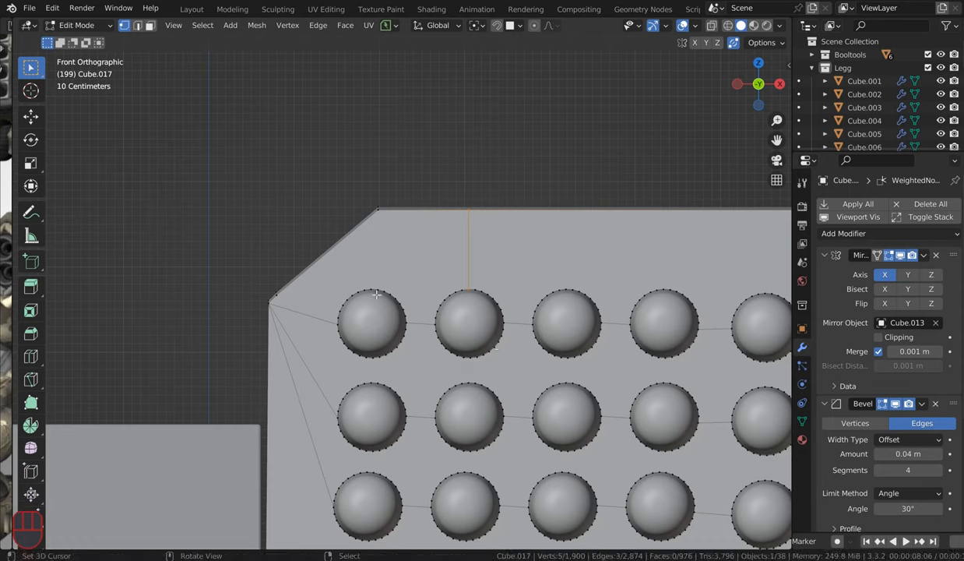
{"action": "left_click", "coordinate": [138, 25]}
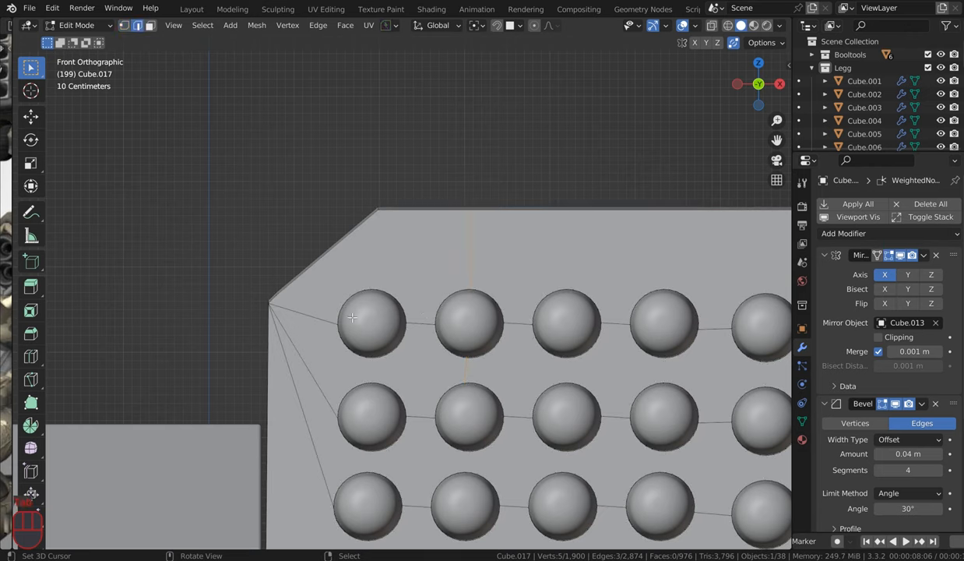
{"action": "mouse_move", "coordinate": [420, 227]}
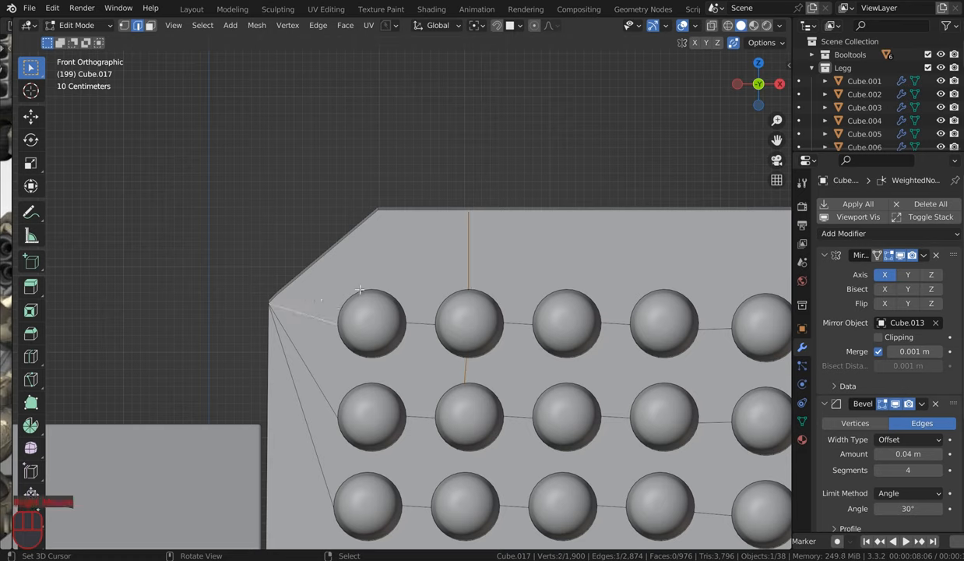
{"action": "mouse_move", "coordinate": [394, 309]}
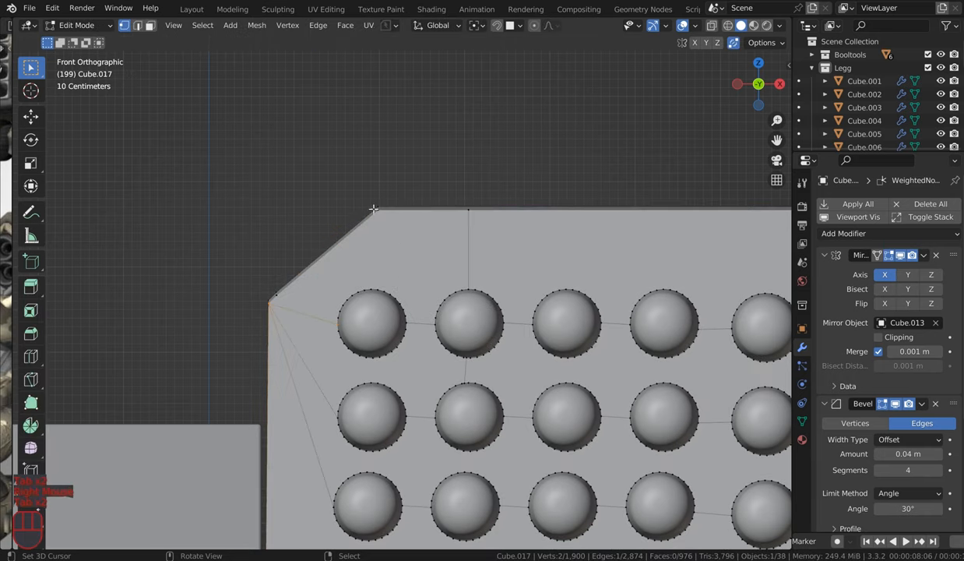
{"action": "mouse_move", "coordinate": [376, 286]}
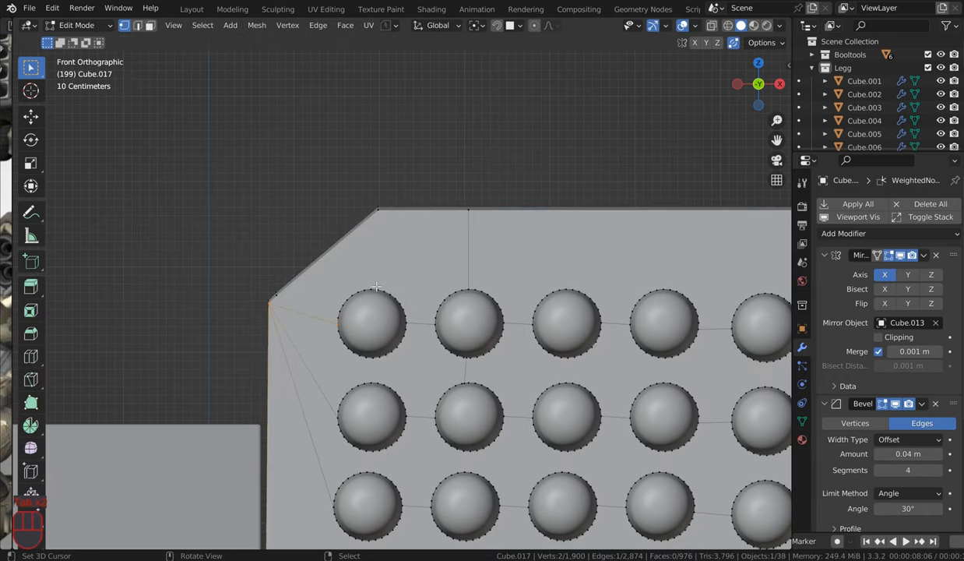
{"action": "key", "text": "k"}
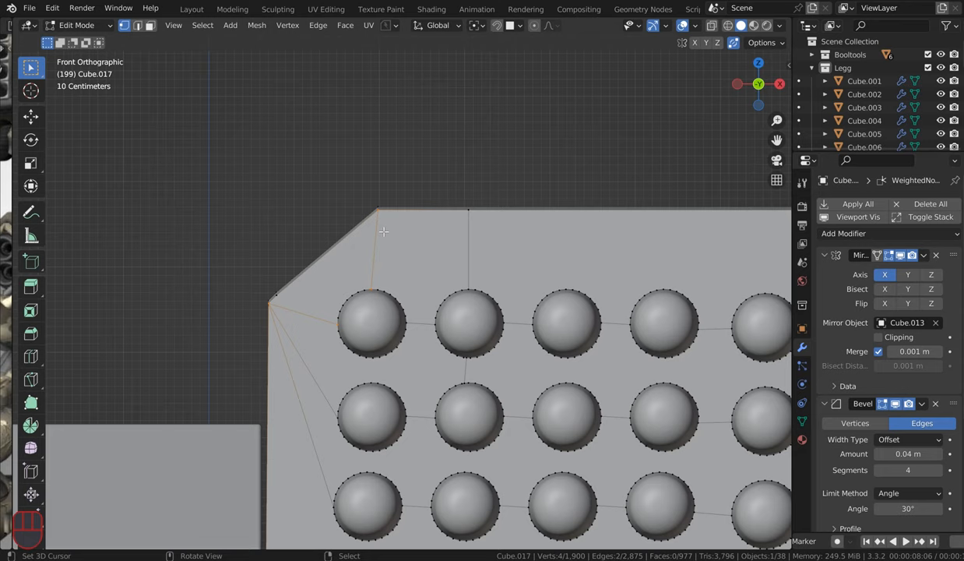
{"action": "mouse_move", "coordinate": [377, 357]}
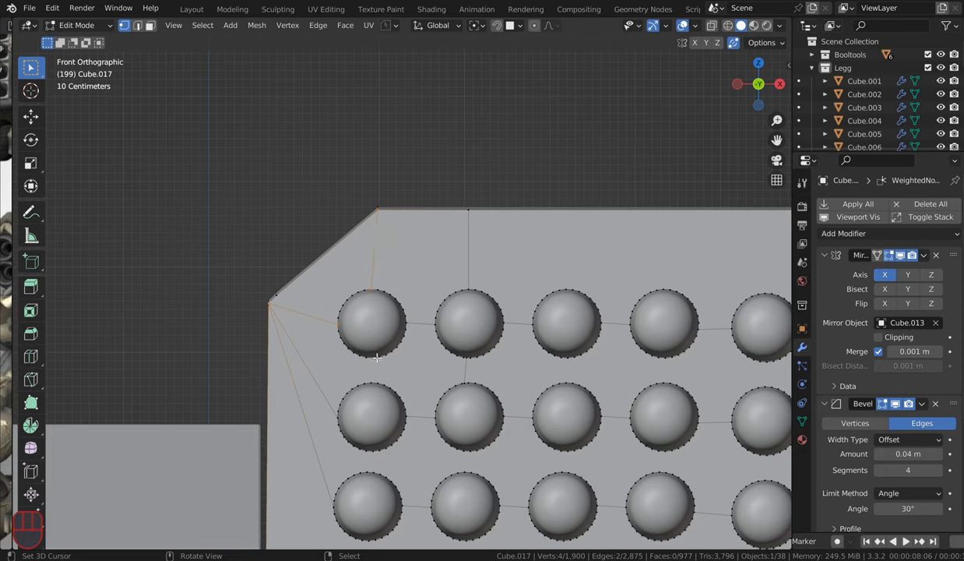
{"action": "mouse_move", "coordinate": [398, 383]}
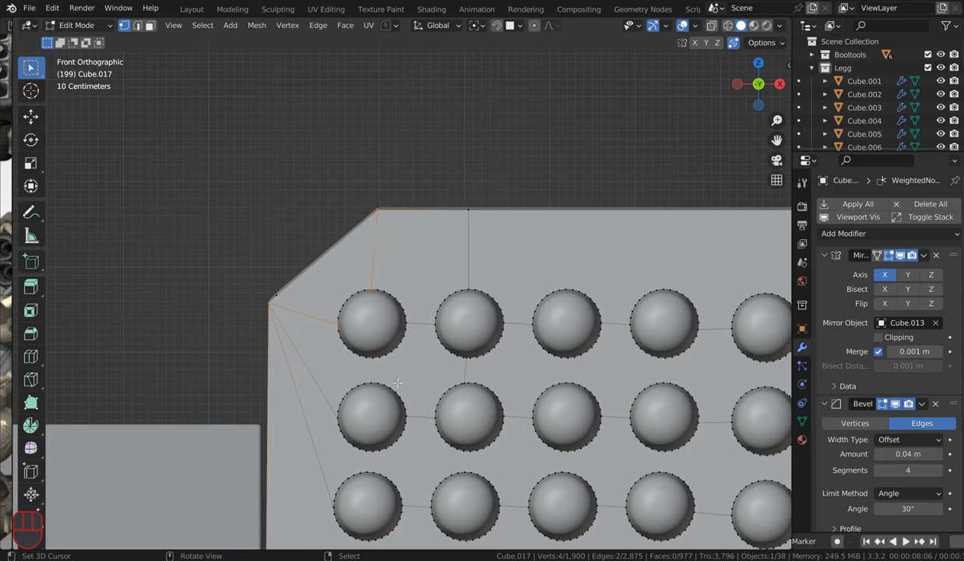
{"action": "key", "text": "k"}
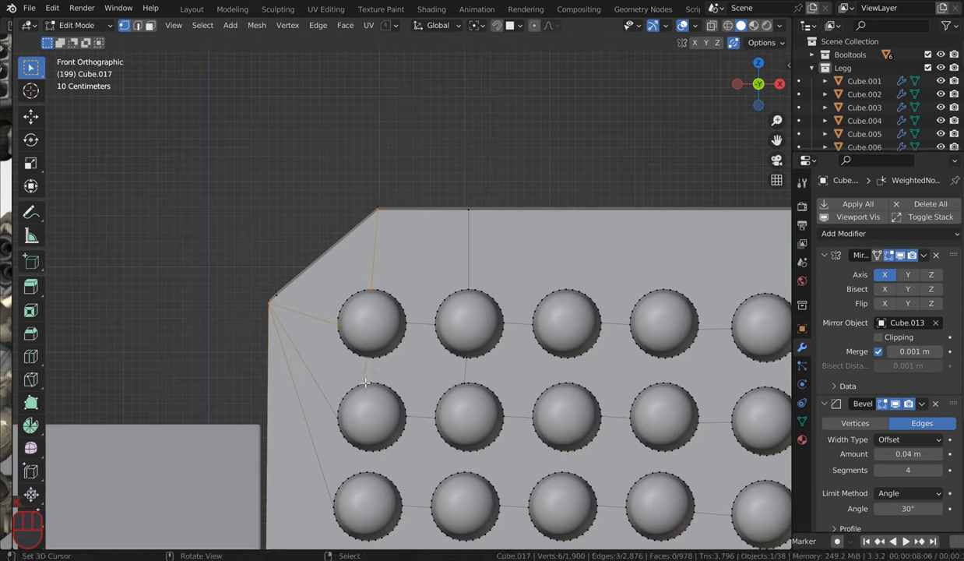
{"action": "mouse_move", "coordinate": [403, 440]}
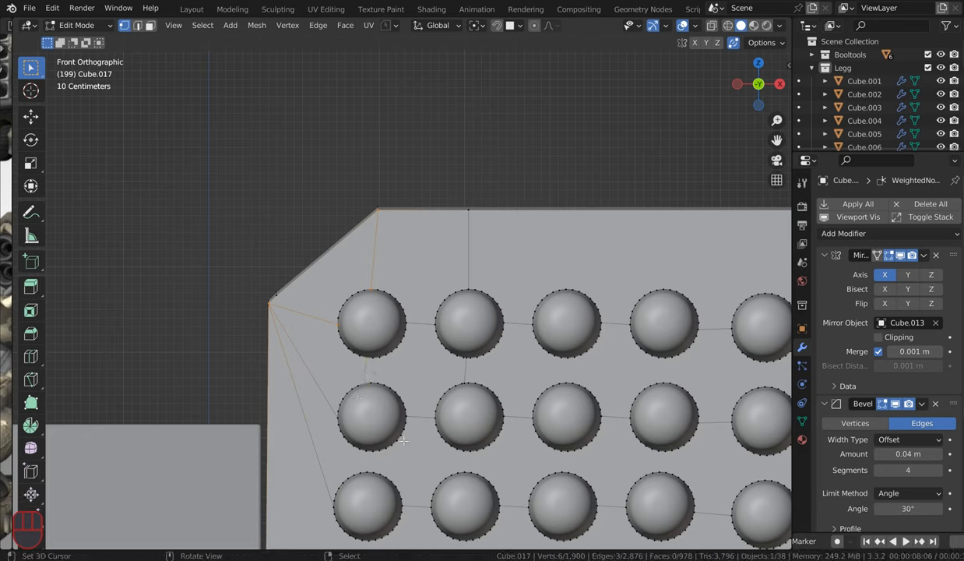
{"action": "key", "text": "k"}
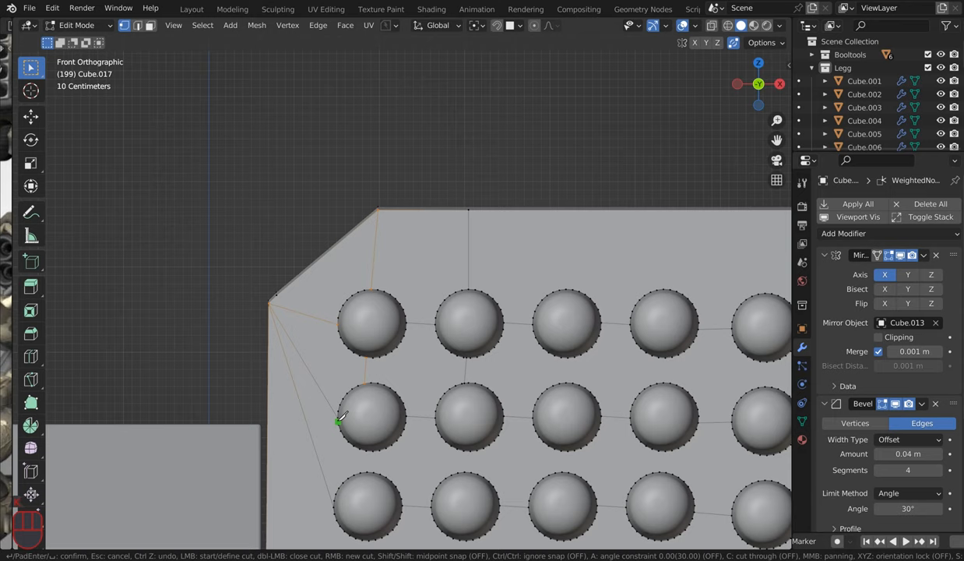
{"action": "mouse_move", "coordinate": [278, 418]}
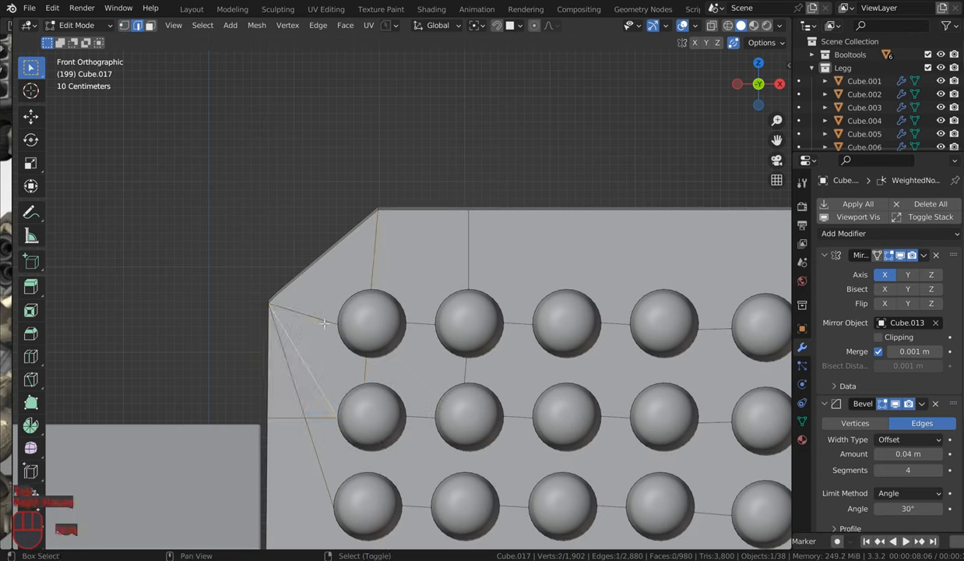
Step: Select the stray edges on the upper corner face and apply Dissolve Edges
{"action": "left_click", "coordinate": [284, 346]}
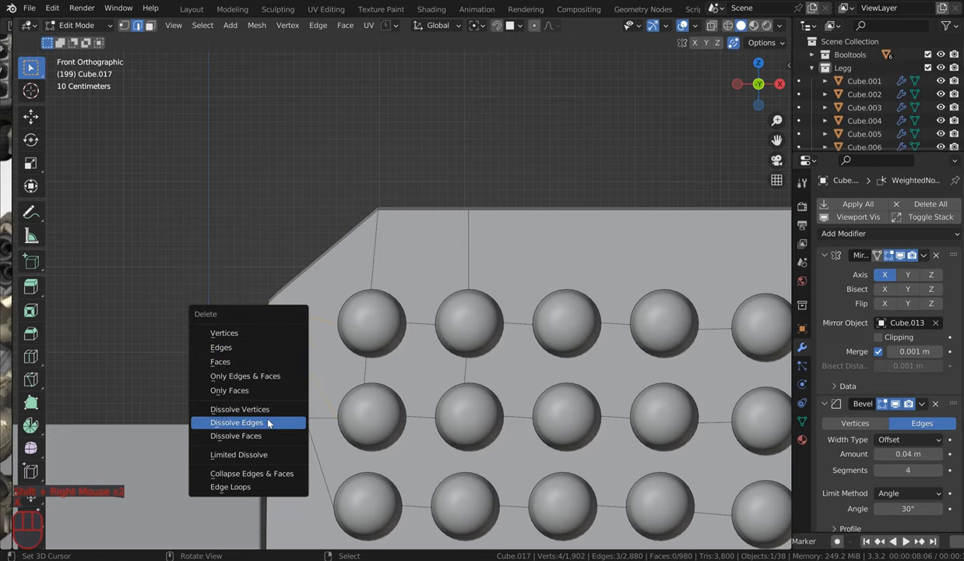
{"action": "left_click", "coordinate": [236, 422]}
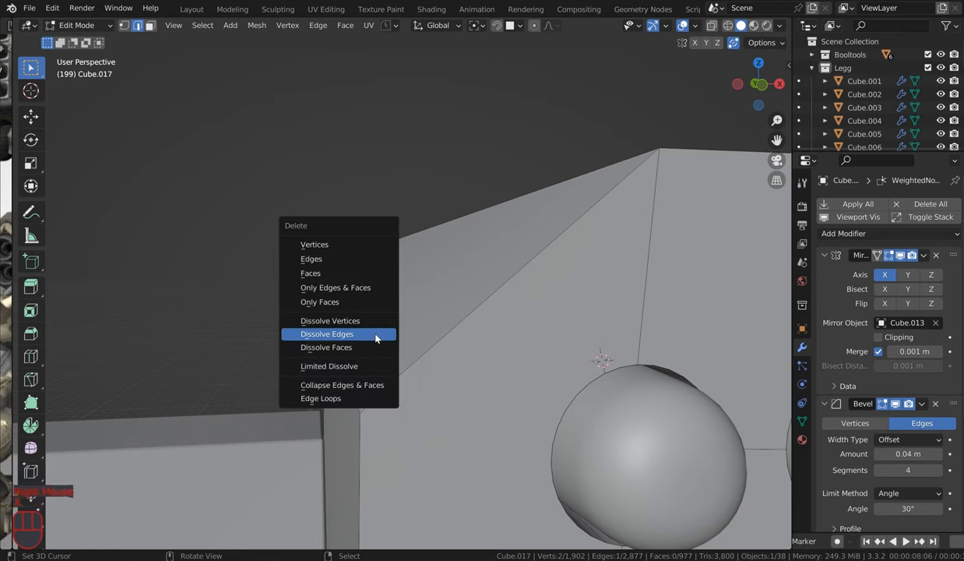
{"action": "left_click", "coordinate": [326, 333]}
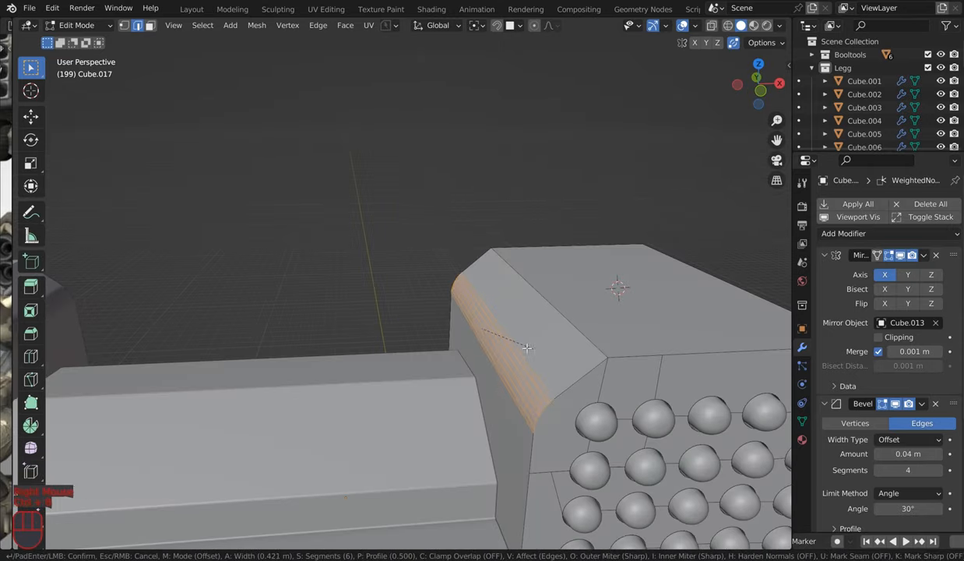
{"action": "mouse_move", "coordinate": [544, 346]}
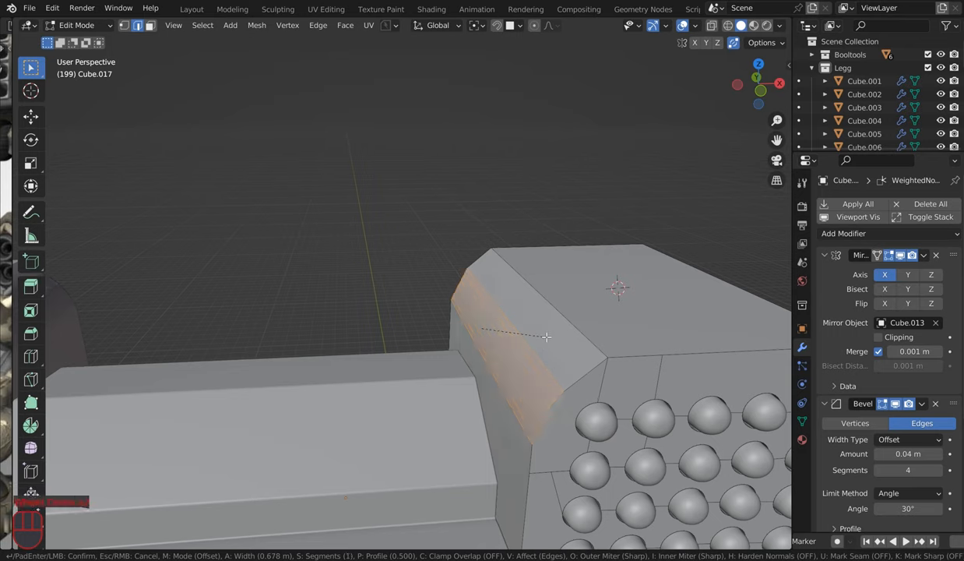
Step: Raise the top edge bevel to about 9 segments and return to Object Mode
{"action": "scroll", "scroll_direction": "up", "scroll_amount": 3}
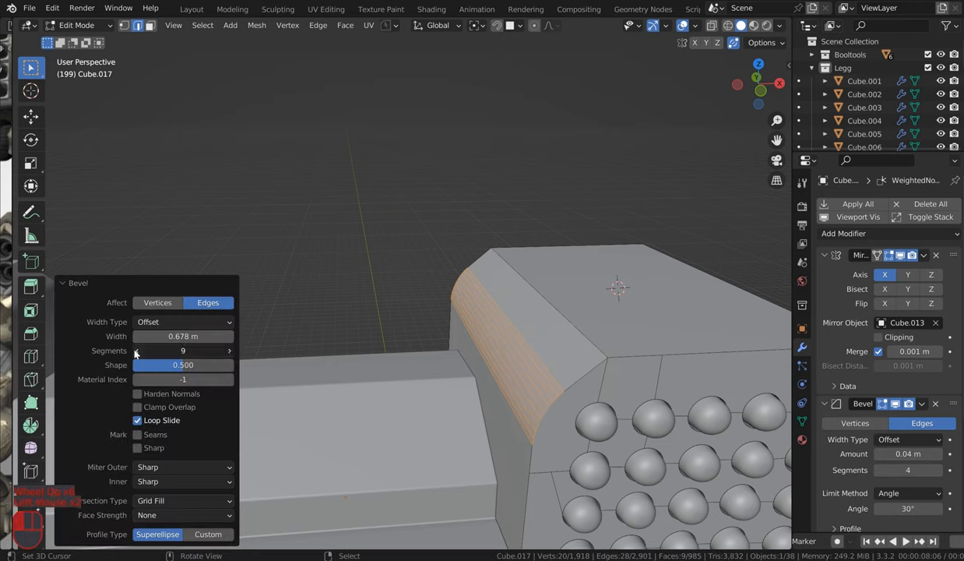
{"action": "key", "text": "Tab"}
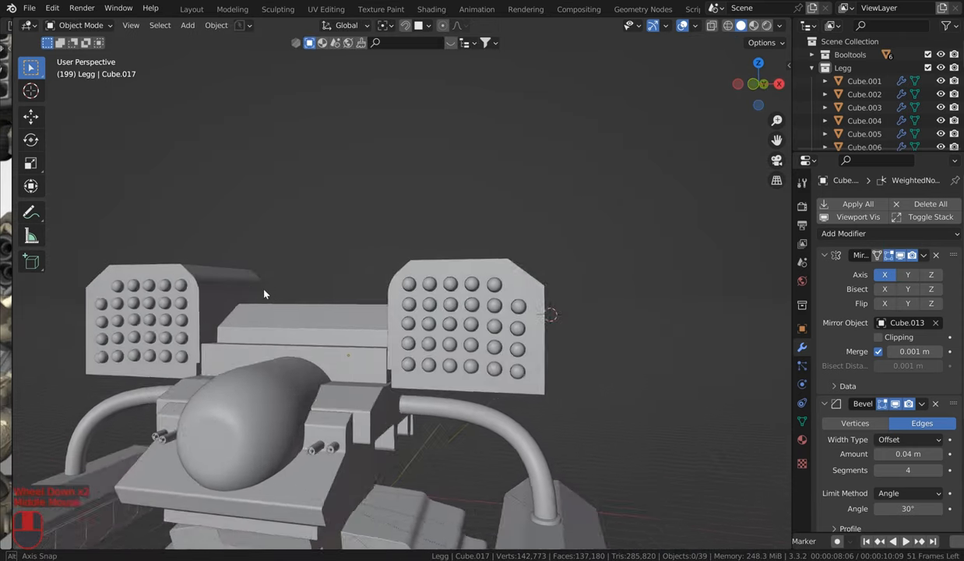
Step: Knife-cut edges from the box's lower corner to the nearby rocket dome
{"action": "key", "text": "Tab"}
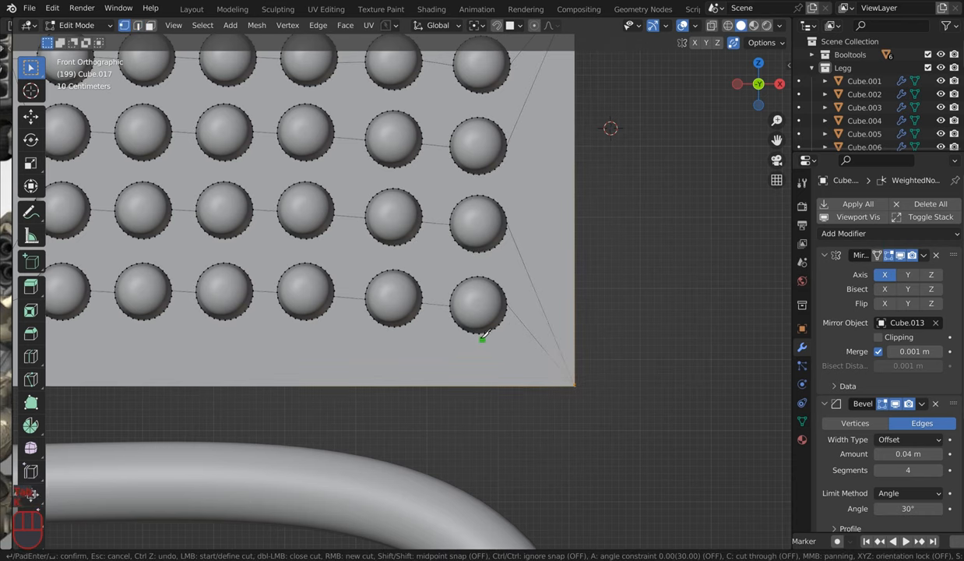
{"action": "mouse_move", "coordinate": [479, 384]}
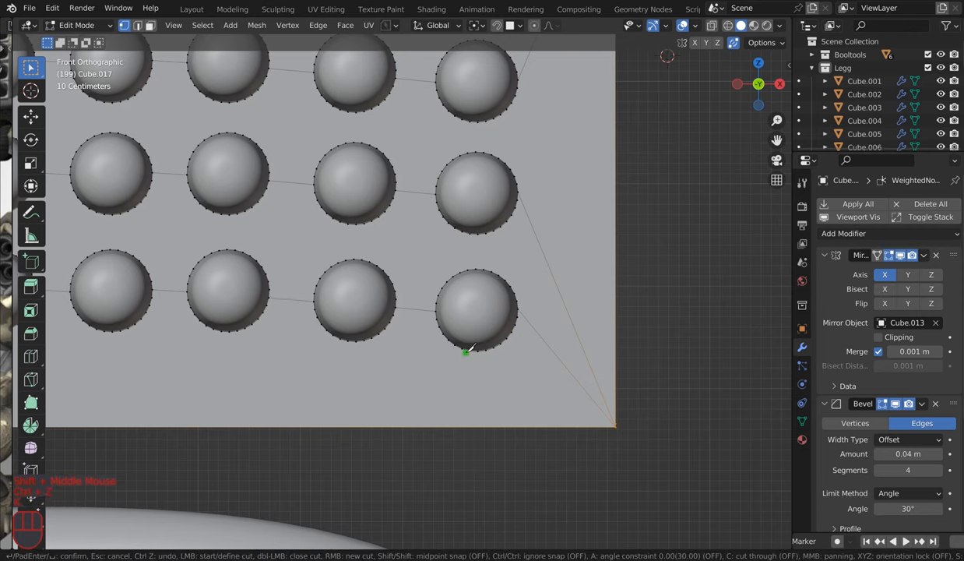
{"action": "mouse_move", "coordinate": [471, 416]}
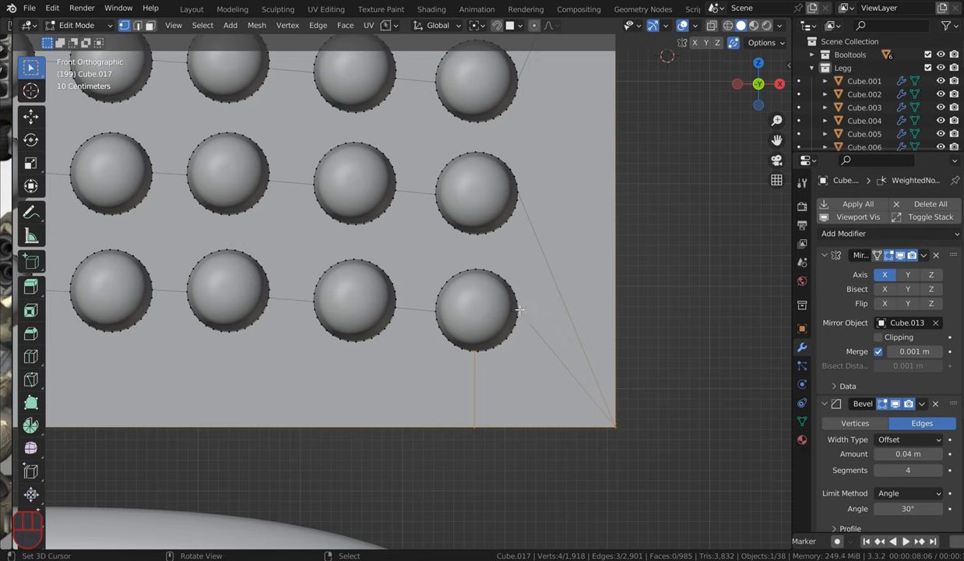
{"action": "key", "text": "K"}
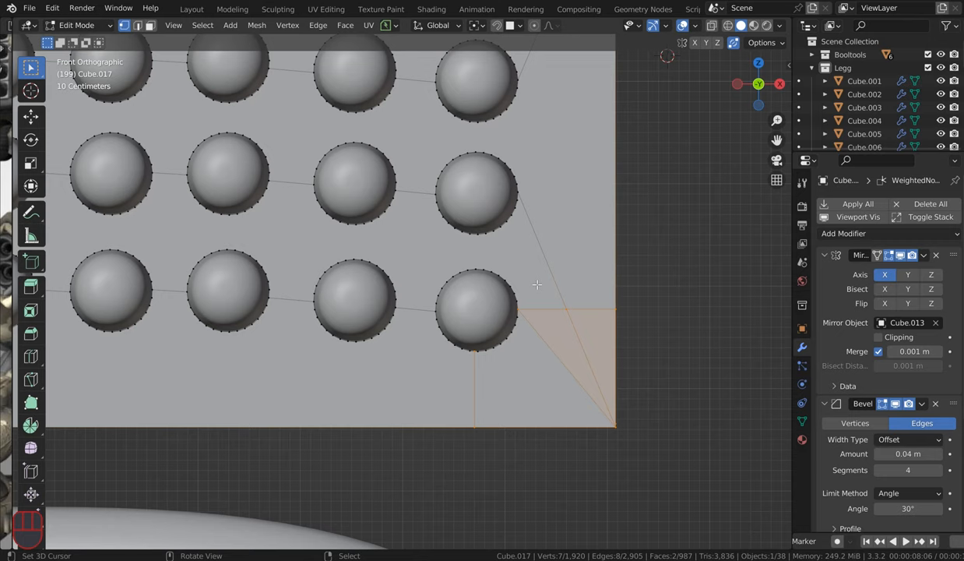
{"action": "mouse_move", "coordinate": [553, 196]}
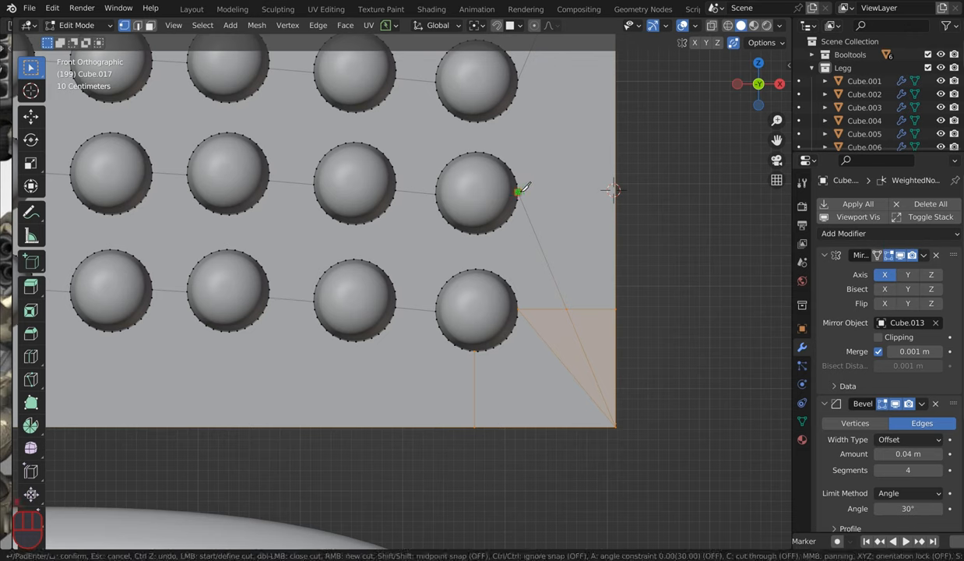
{"action": "mouse_move", "coordinate": [616, 191]}
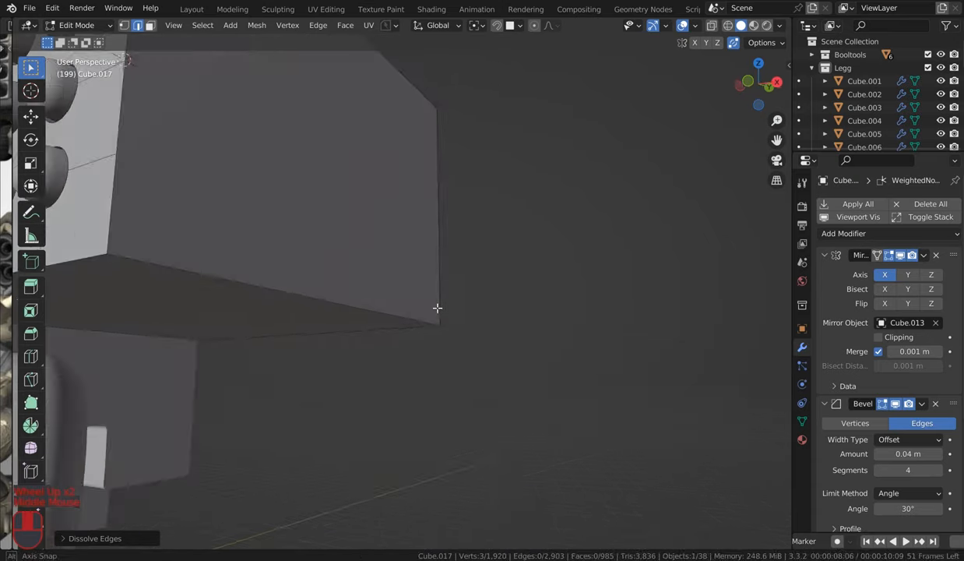
Step: Zoom out after dissolving the stray edges at the lower corner
{"action": "scroll", "scroll_direction": "down", "scroll_amount": 3}
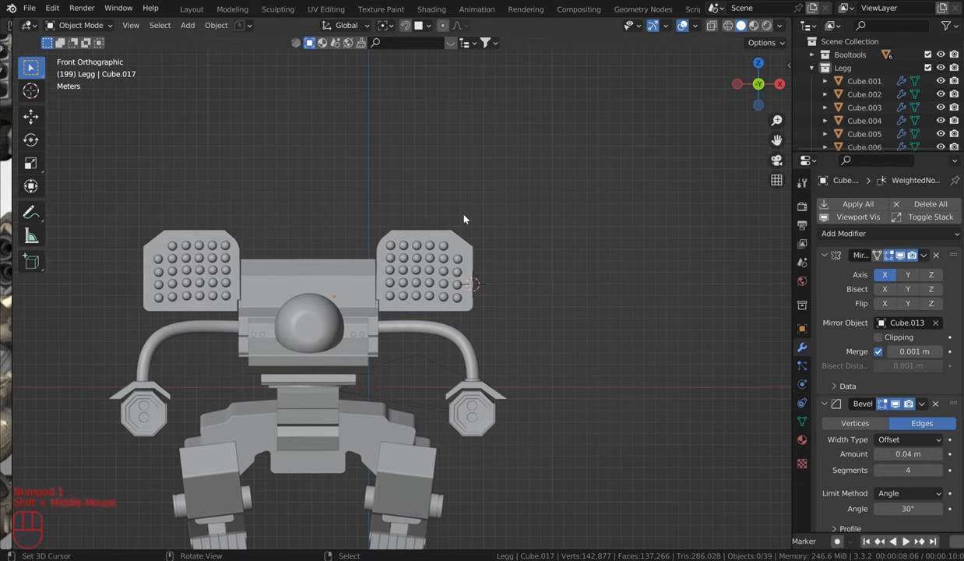
{"action": "mouse_move", "coordinate": [385, 314]}
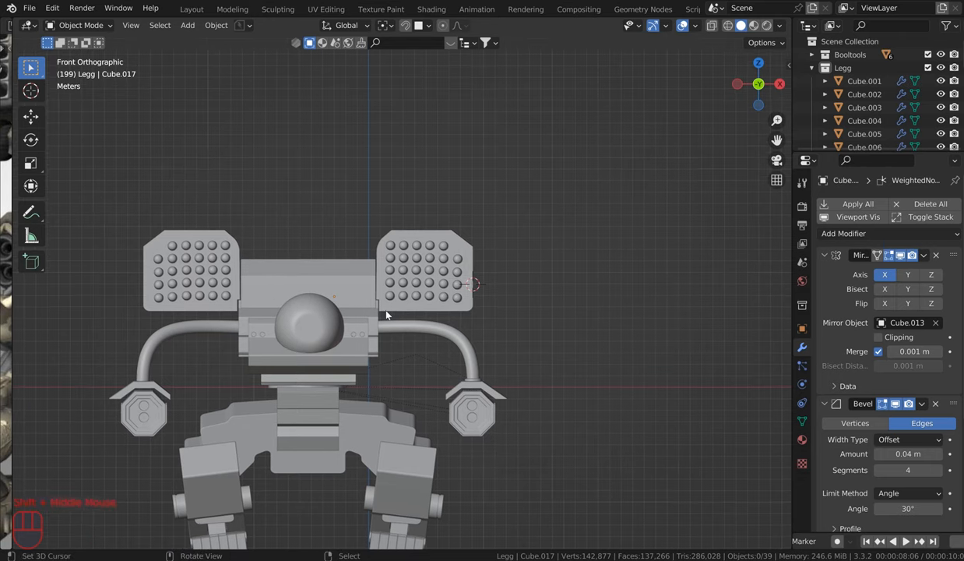
Step: Orbit to view the mech and both missile boxes from an angle
{"action": "left_click_drag", "start_coordinate": [389, 311], "coordinate": [436, 281]}
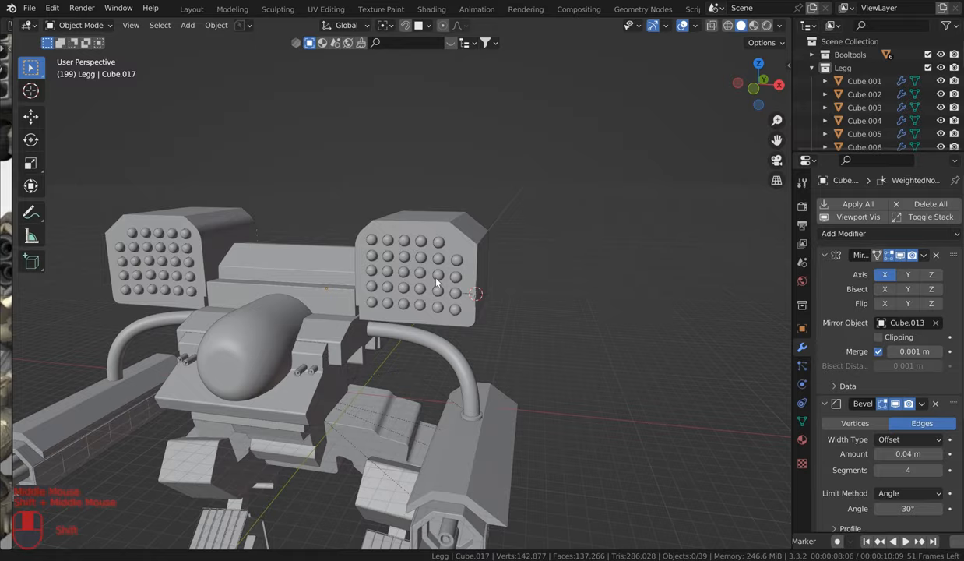